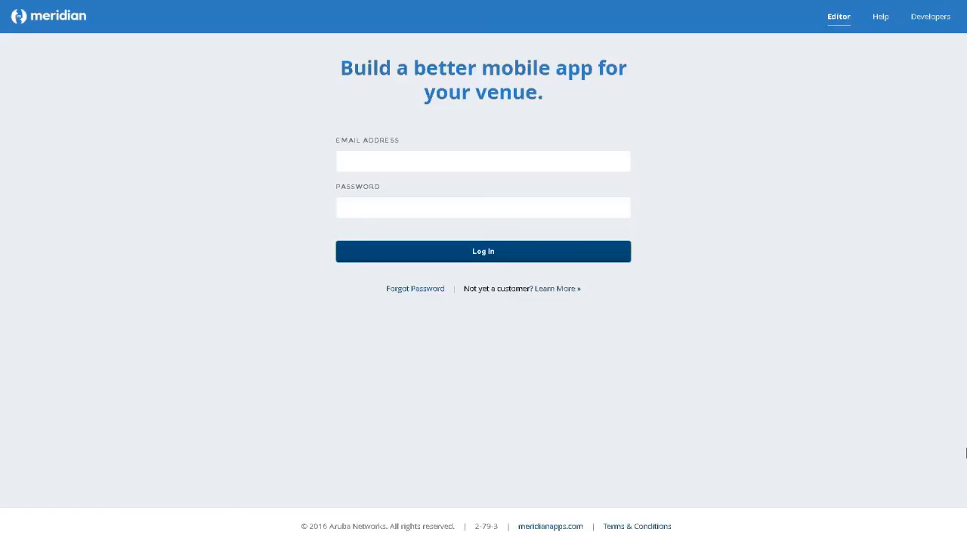
# - Log in to the Meridian Editor account to reach the EMEA Content Template's Featured screen
pyautogui.click(482, 251)
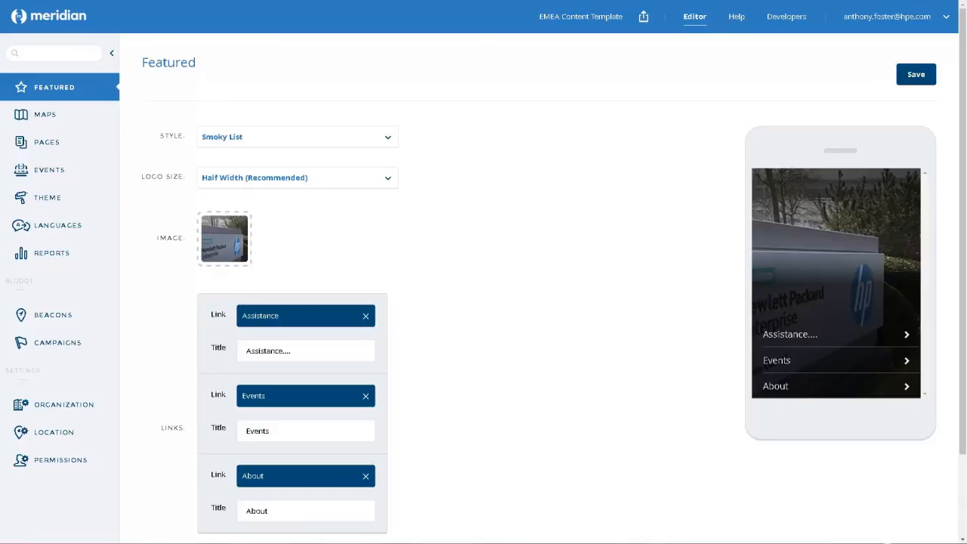
pyautogui.moveTo(747, 219)
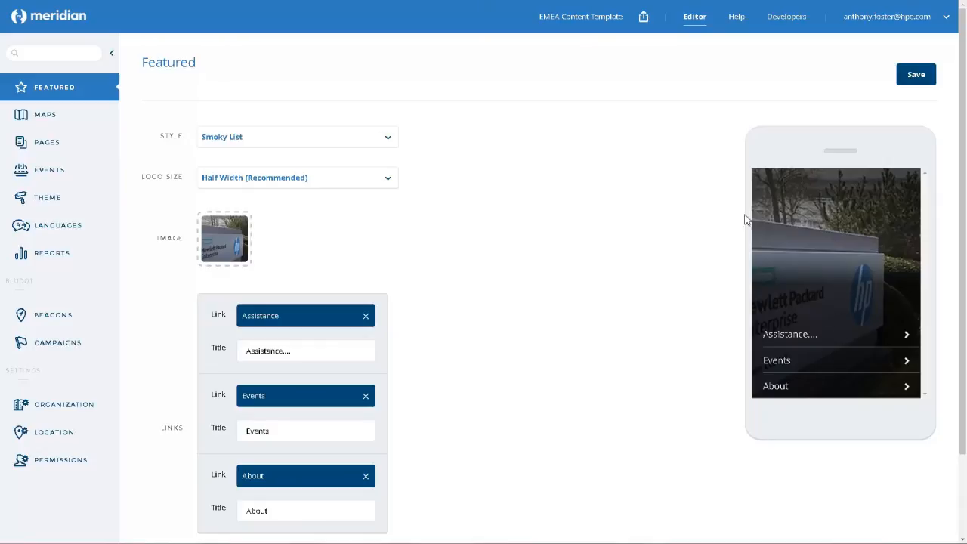
pyautogui.moveTo(954, 143)
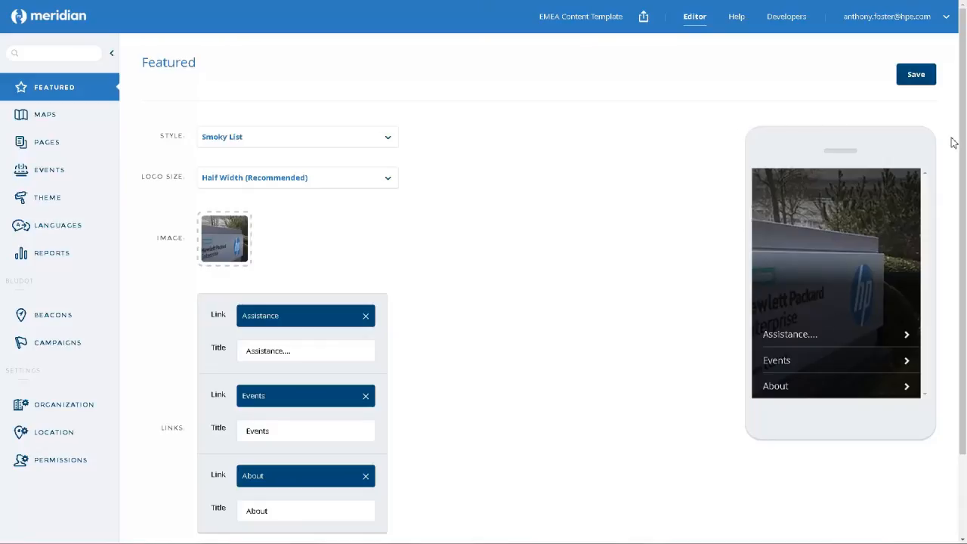
pyautogui.moveTo(700, 426)
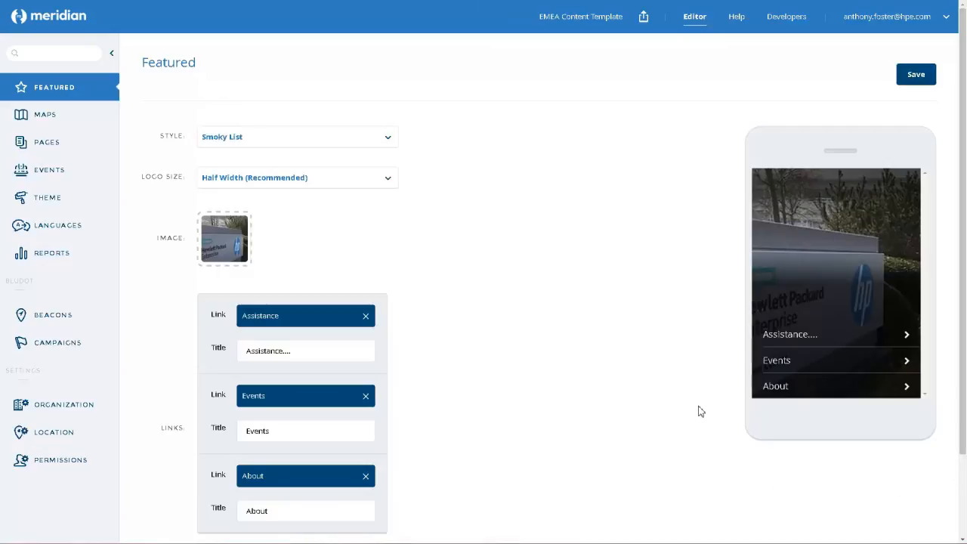
pyautogui.moveTo(763, 362)
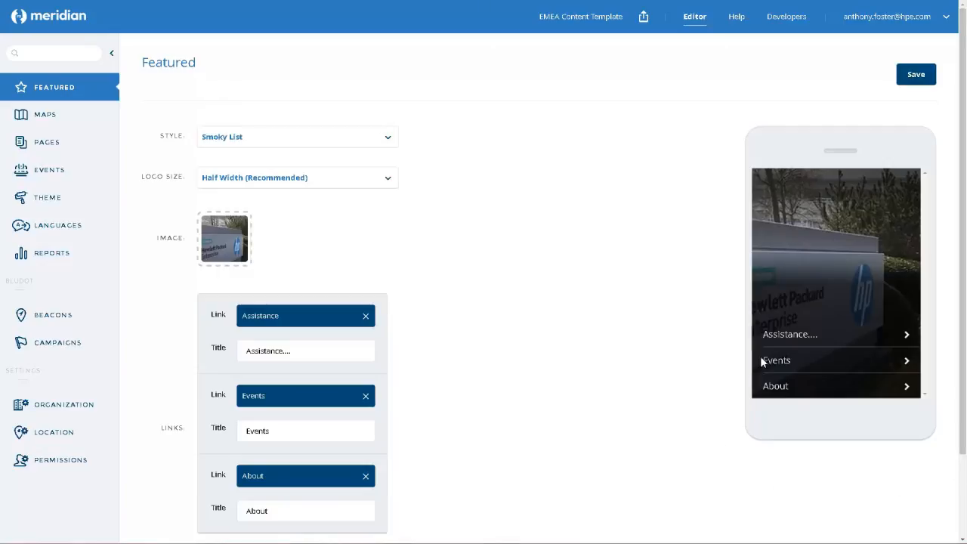
pyautogui.moveTo(786, 338)
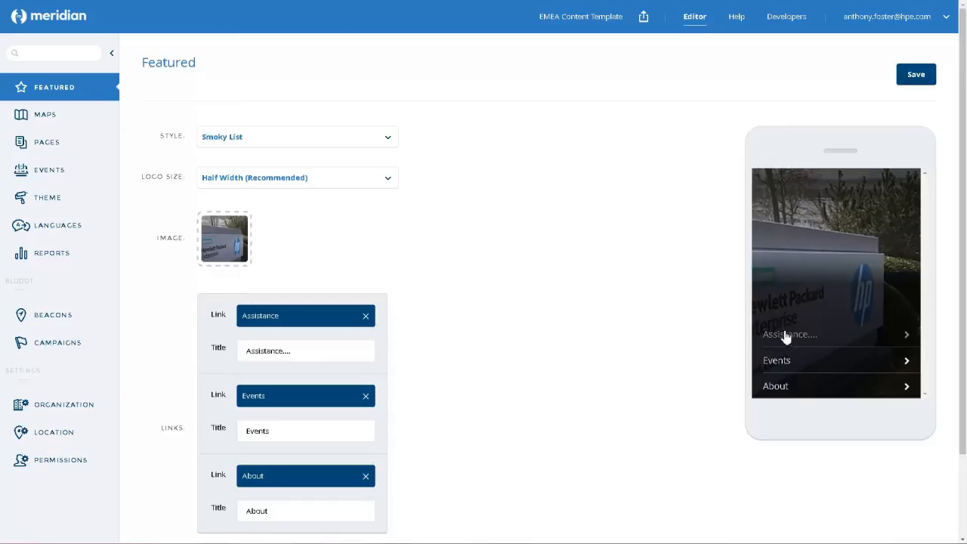
# - Open the Assistance page editor and scroll down to its facilities list
pyautogui.click(47, 142)
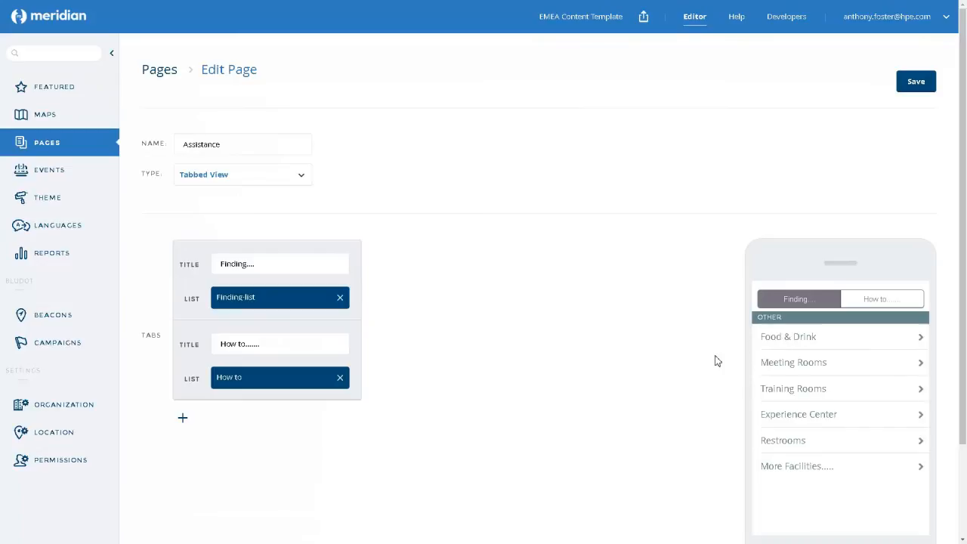
pyautogui.scroll(-3)
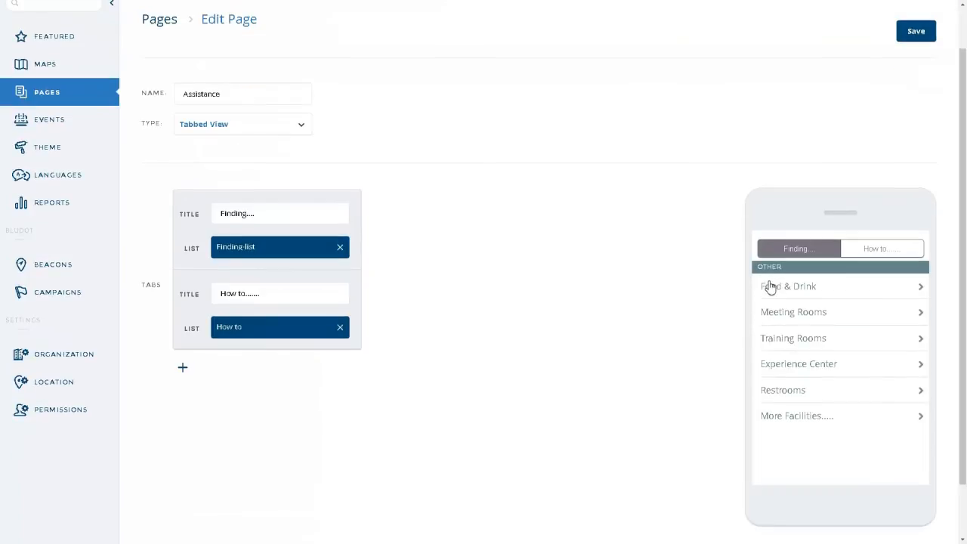
pyautogui.moveTo(786, 390)
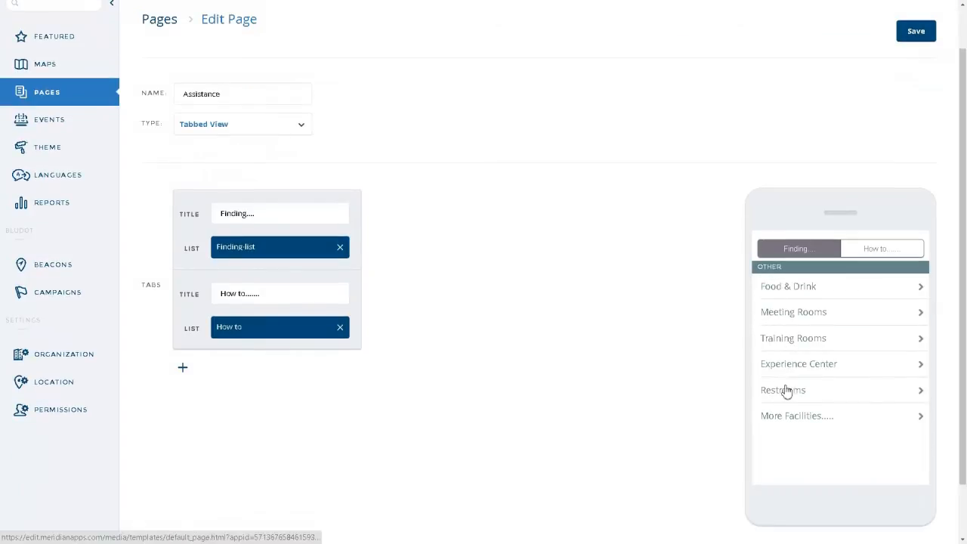
pyautogui.moveTo(786, 449)
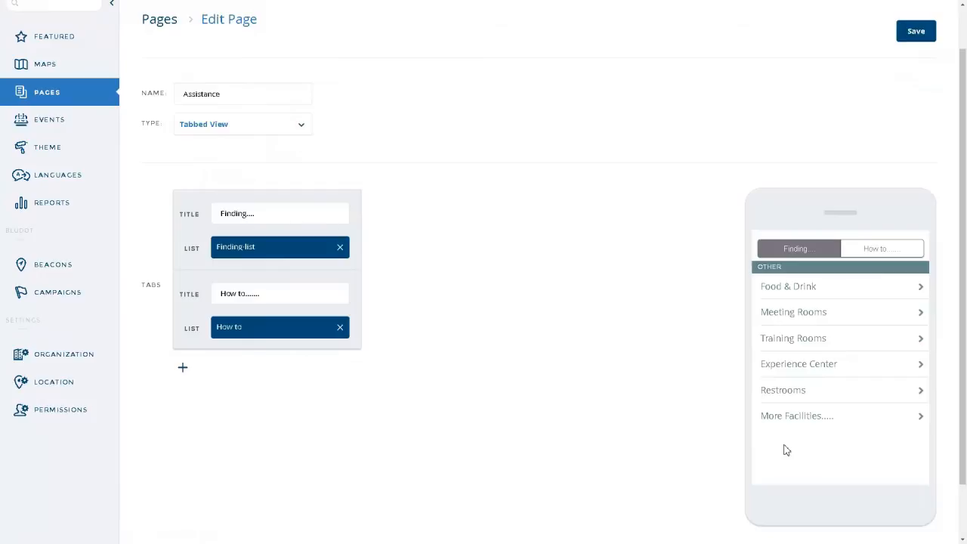
pyautogui.moveTo(793, 421)
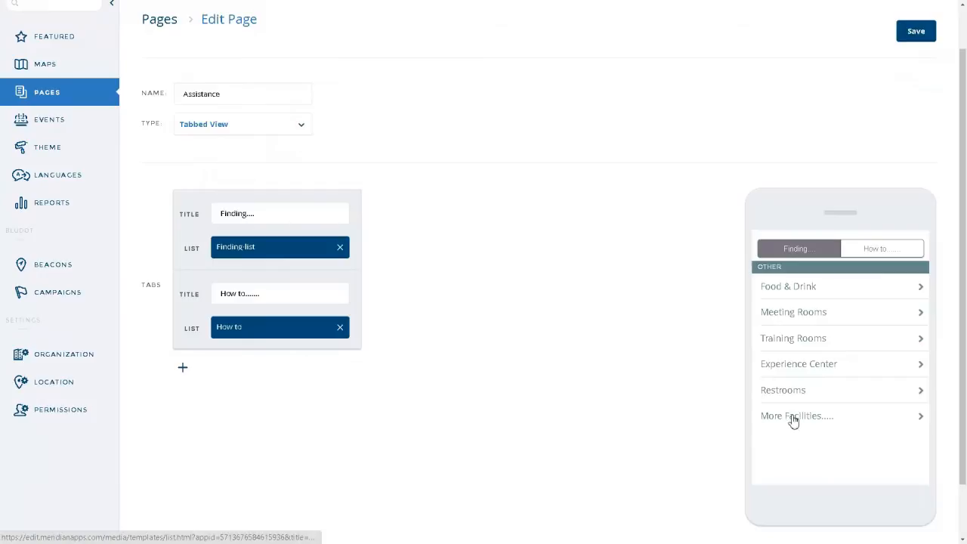
# - Open the More Facilities list page (ATM, Printers, Medical Room, GRE) for editing
pyautogui.click(797, 416)
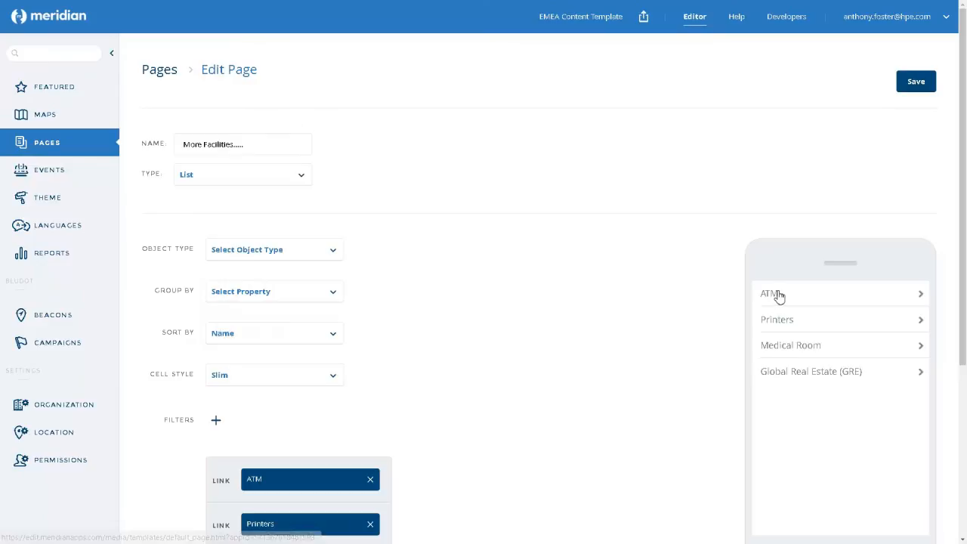
pyautogui.moveTo(787, 407)
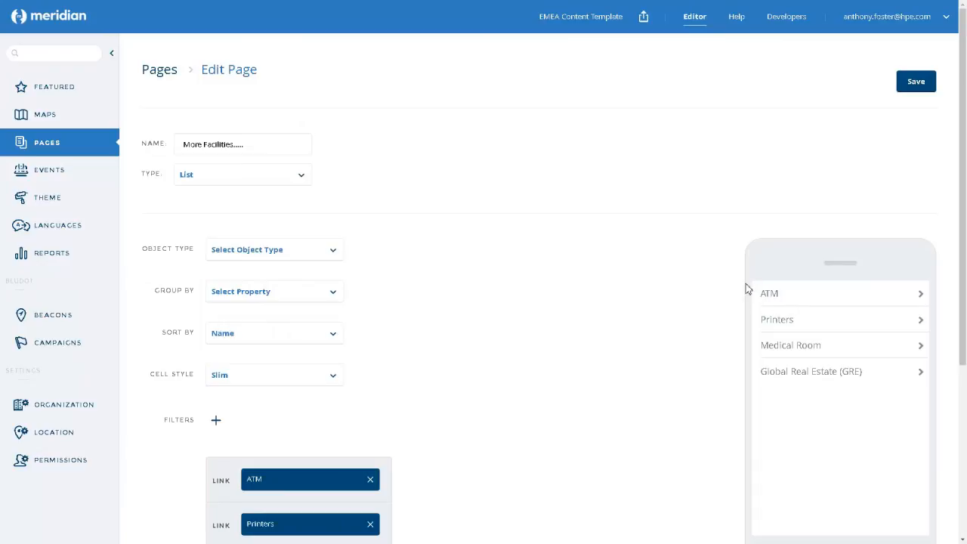
pyautogui.moveTo(778, 410)
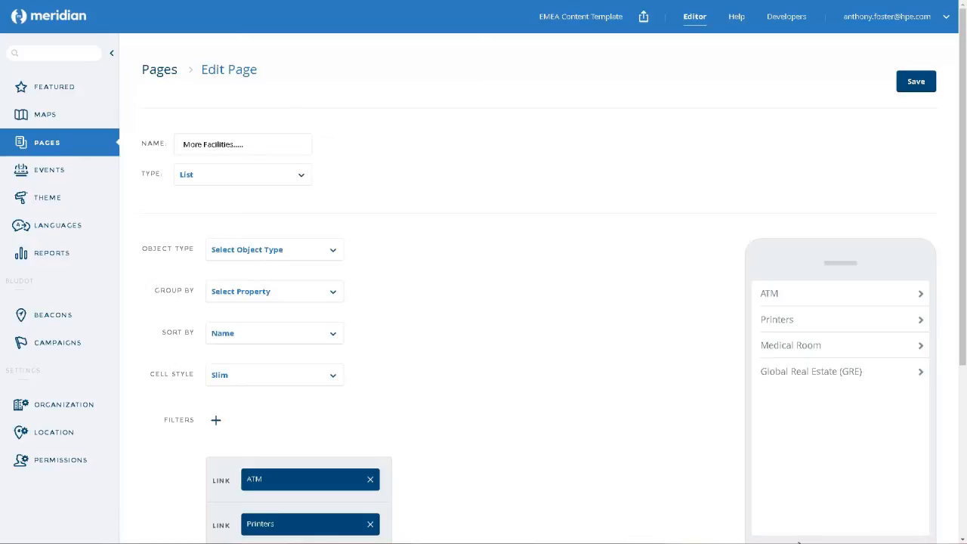
pyautogui.moveTo(778, 320)
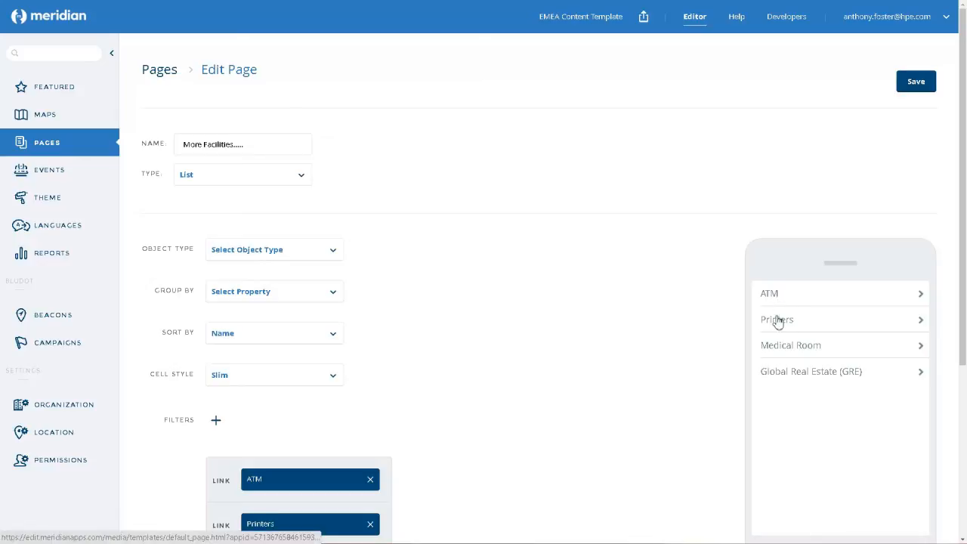
pyautogui.moveTo(796, 429)
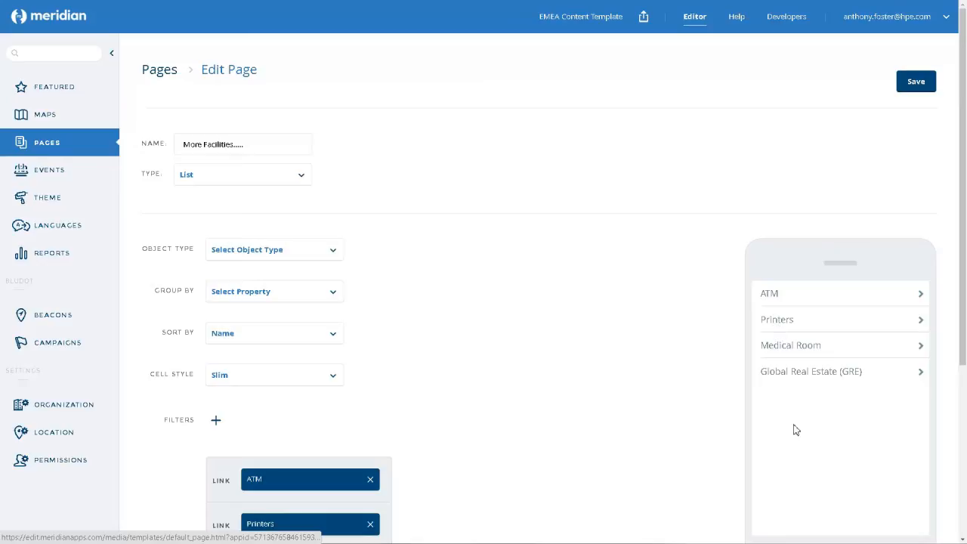
pyautogui.moveTo(799, 444)
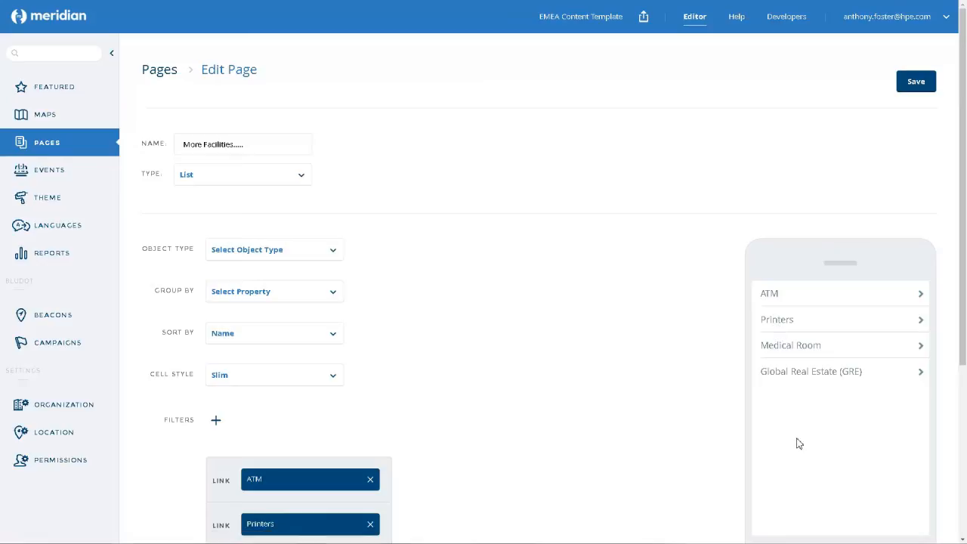
pyautogui.moveTo(771, 294)
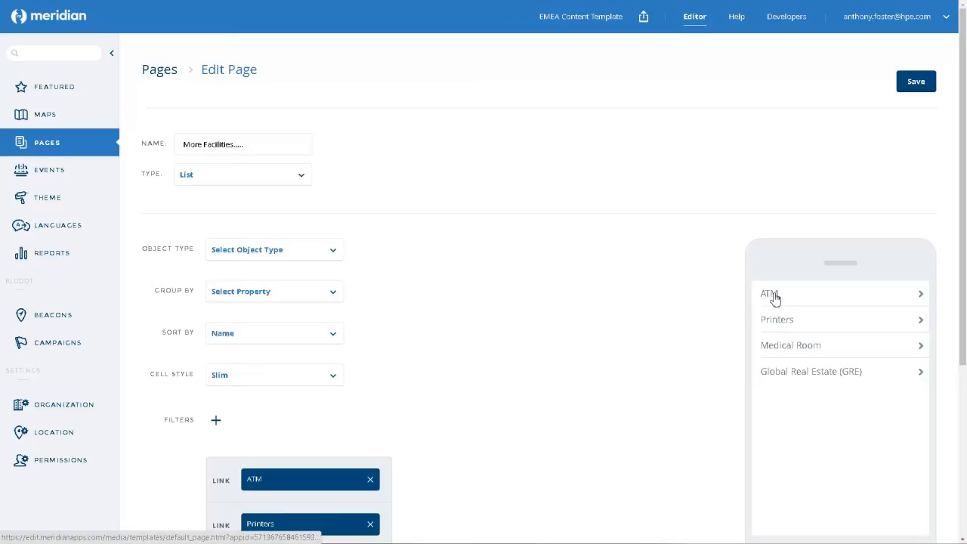
pyautogui.moveTo(783, 378)
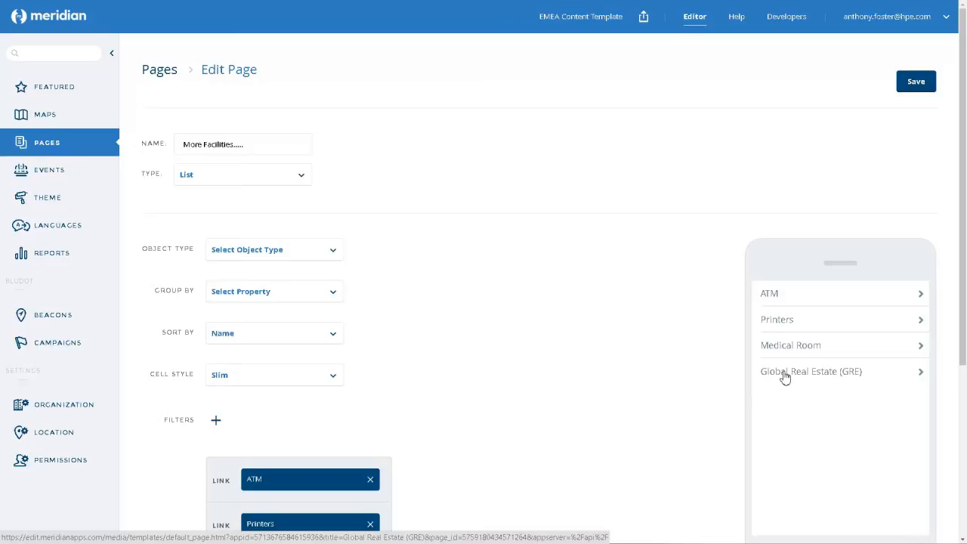
pyautogui.moveTo(786, 411)
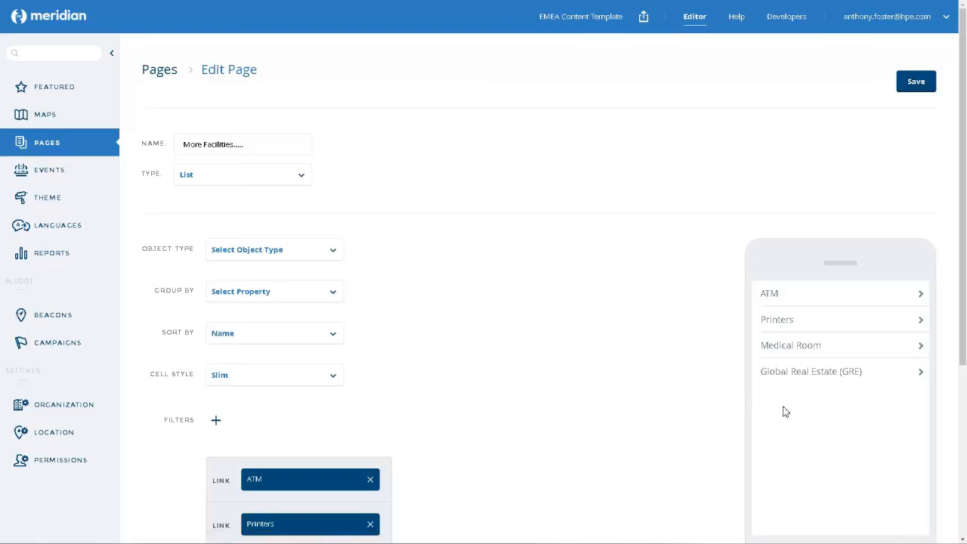
pyautogui.moveTo(786, 401)
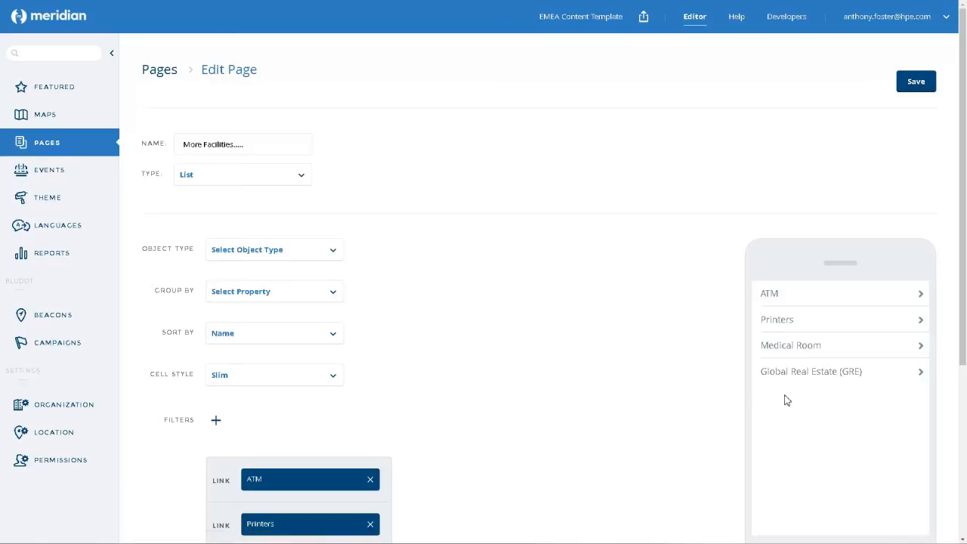
pyautogui.moveTo(778, 355)
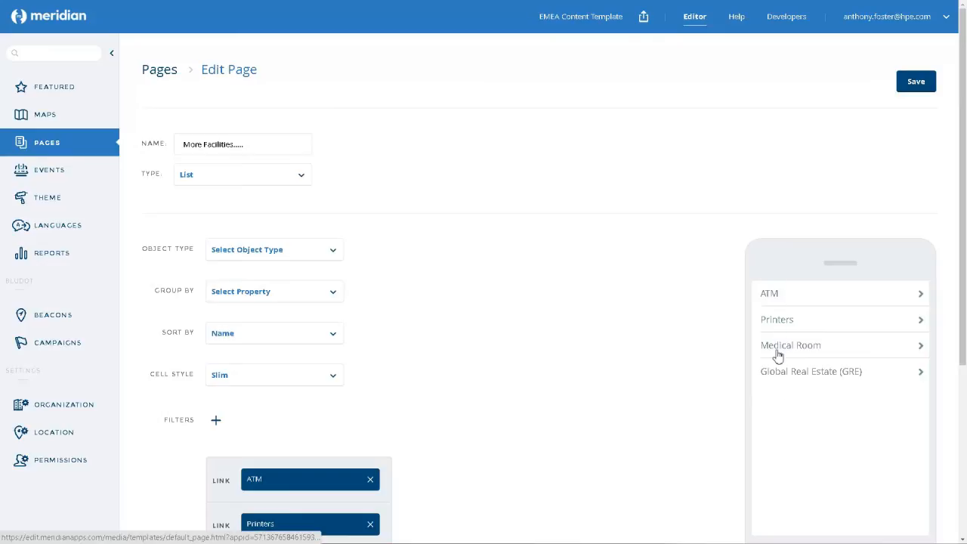
pyautogui.moveTo(791, 419)
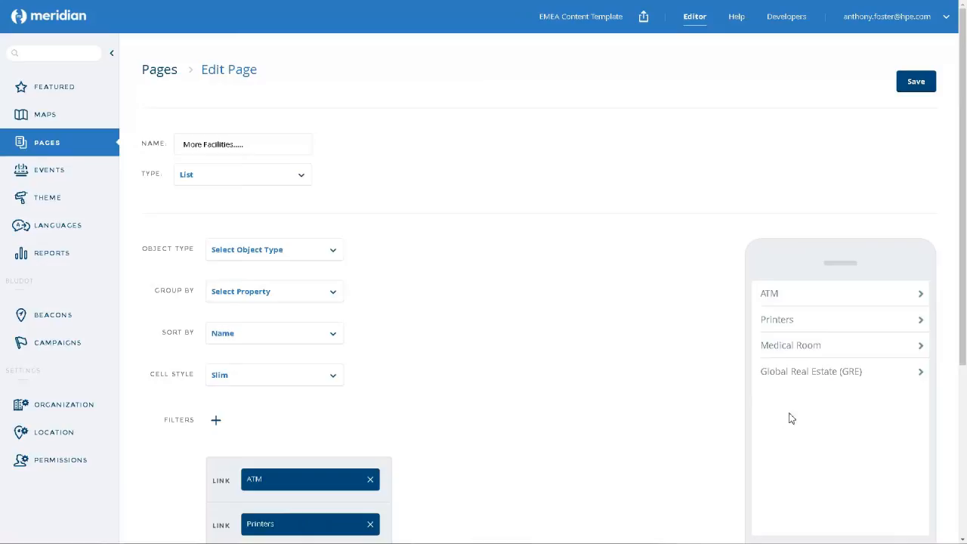
pyautogui.moveTo(771, 342)
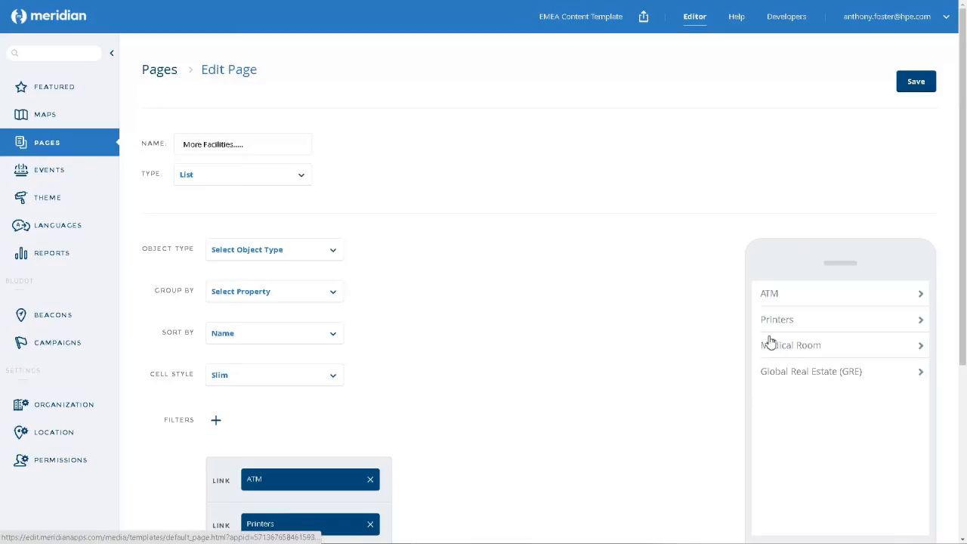
pyautogui.moveTo(779, 409)
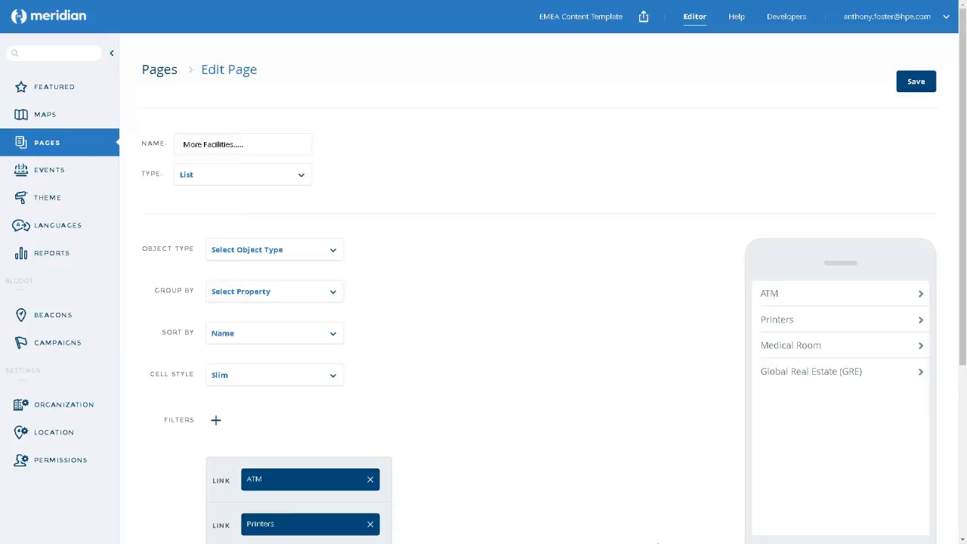
pyautogui.moveTo(719, 469)
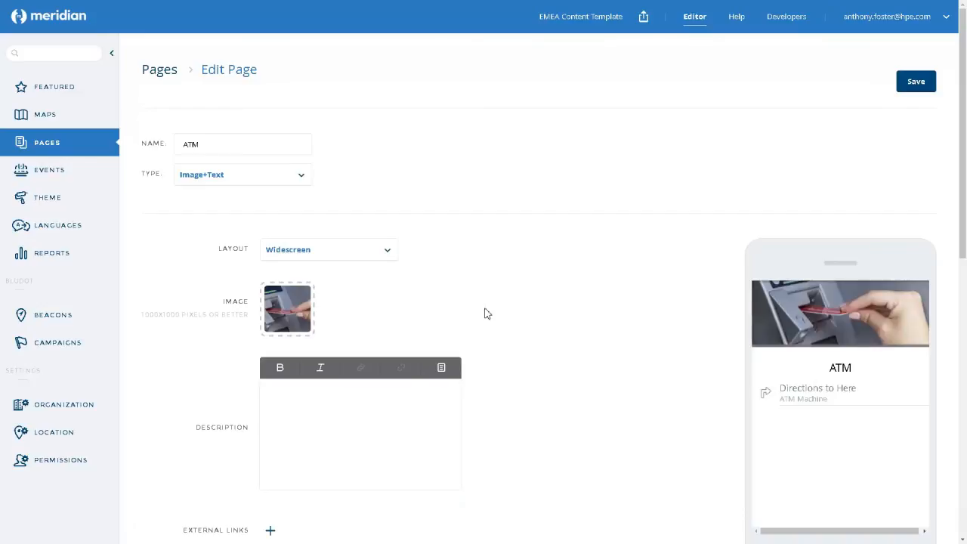
pyautogui.moveTo(337, 295)
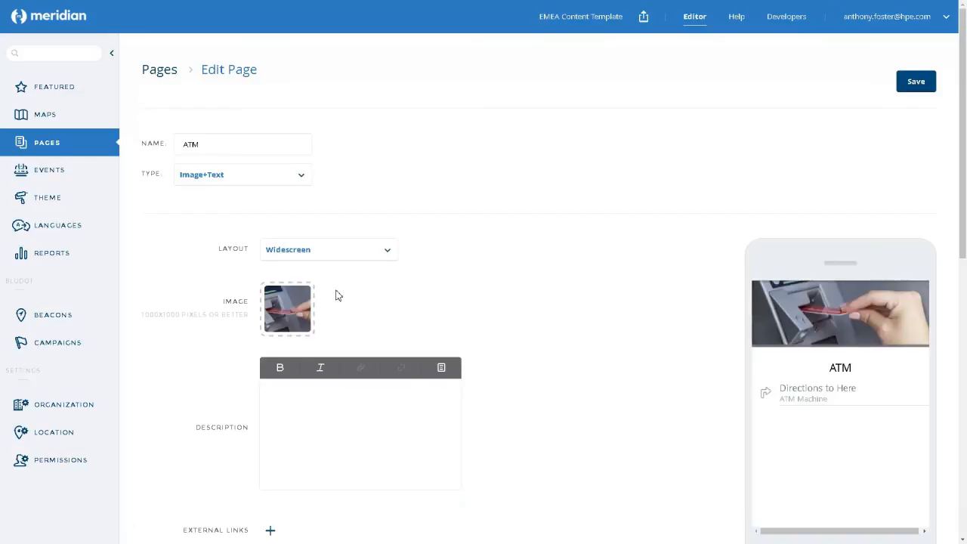
pyautogui.moveTo(388, 322)
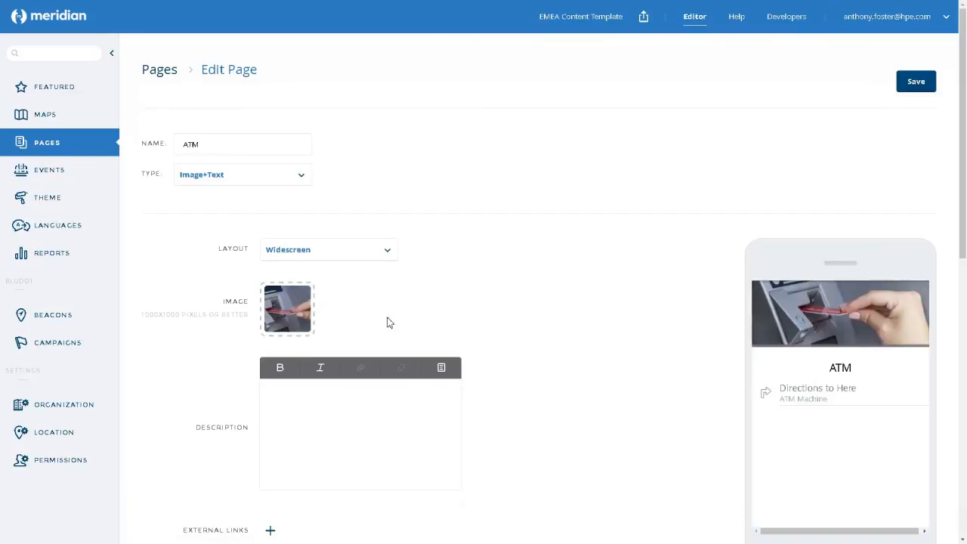
pyautogui.moveTo(863, 192)
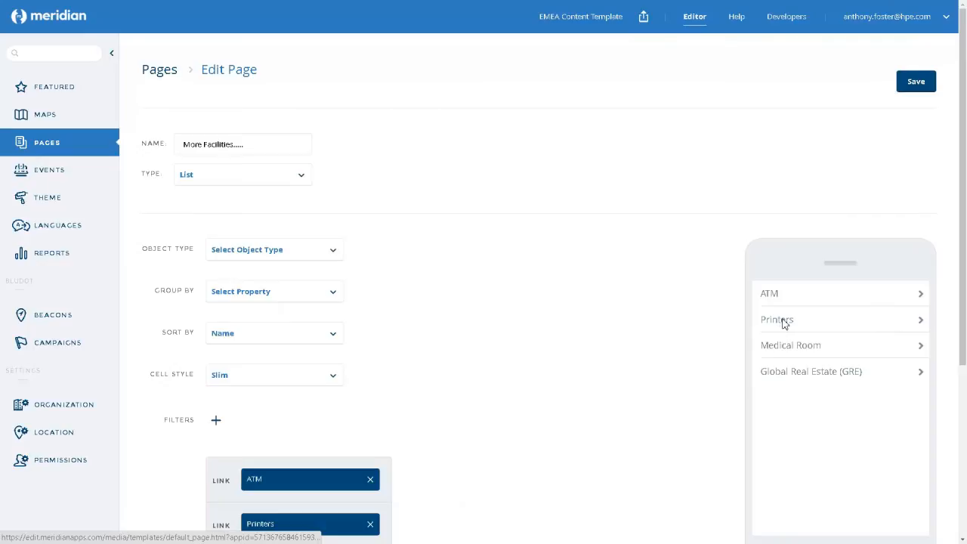
# - View the Printers and Medical Room pages, then open Global Real Estate (GRE)
pyautogui.click(777, 320)
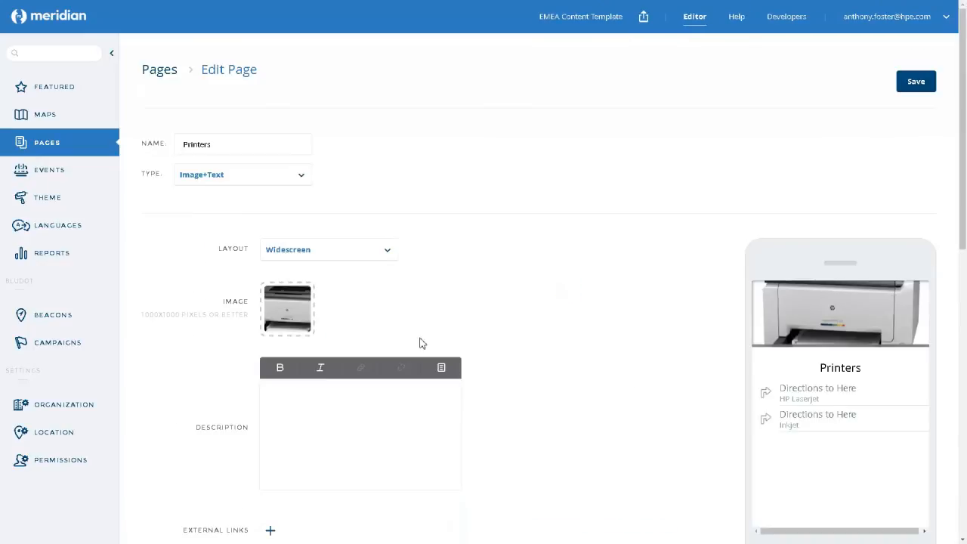
pyautogui.moveTo(349, 291)
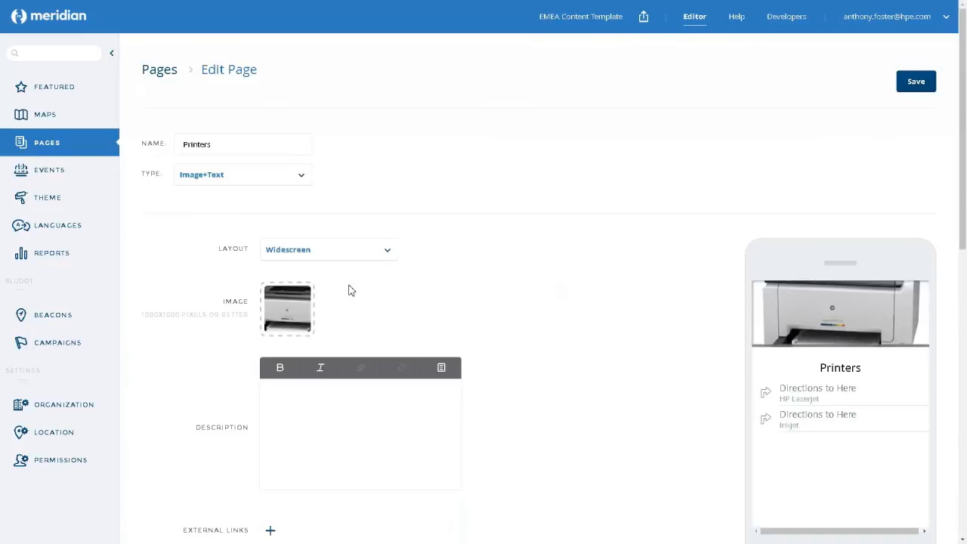
pyautogui.moveTo(641, 305)
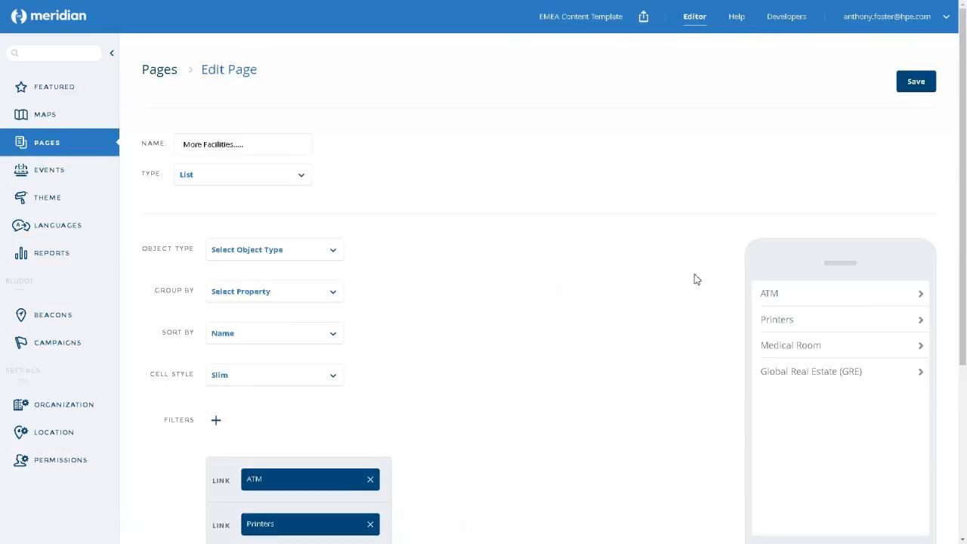
pyautogui.click(916, 81)
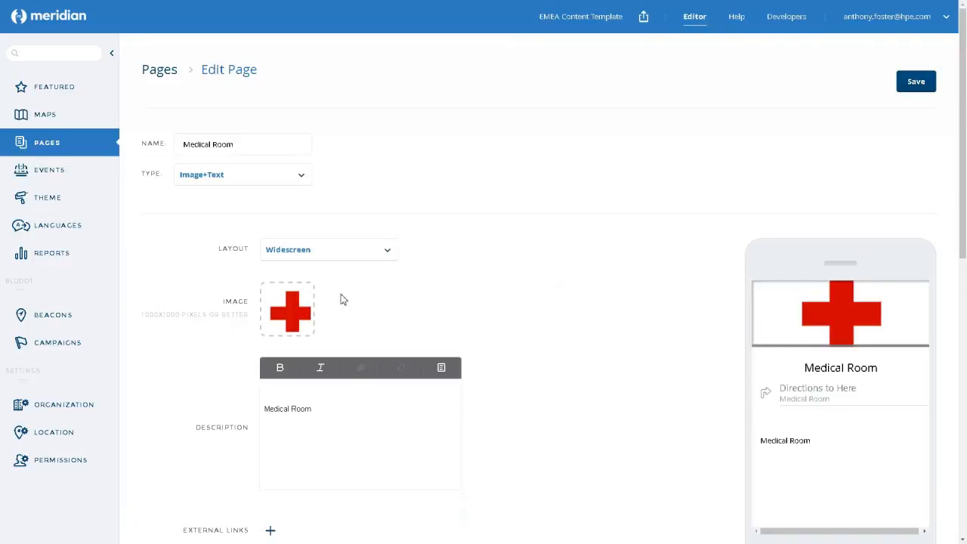
pyautogui.moveTo(548, 333)
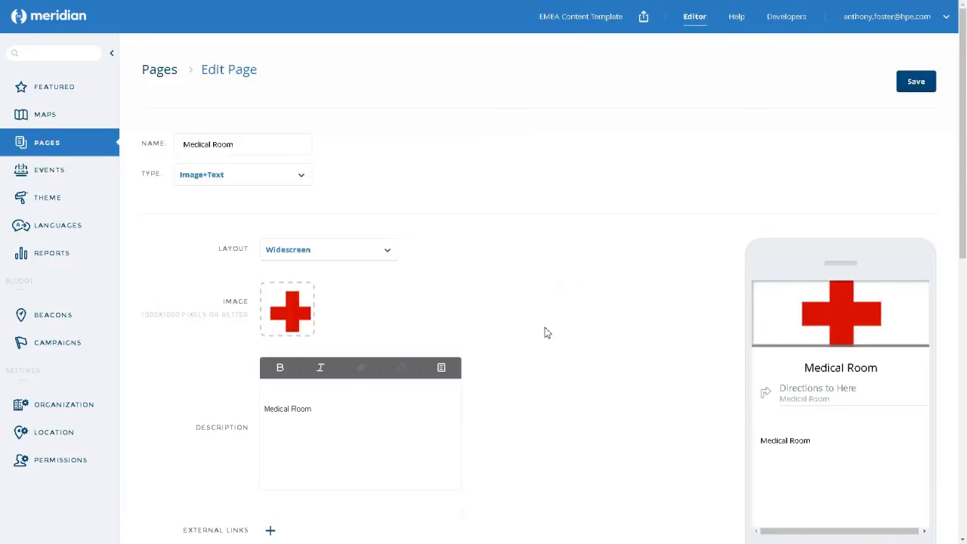
pyautogui.moveTo(688, 337)
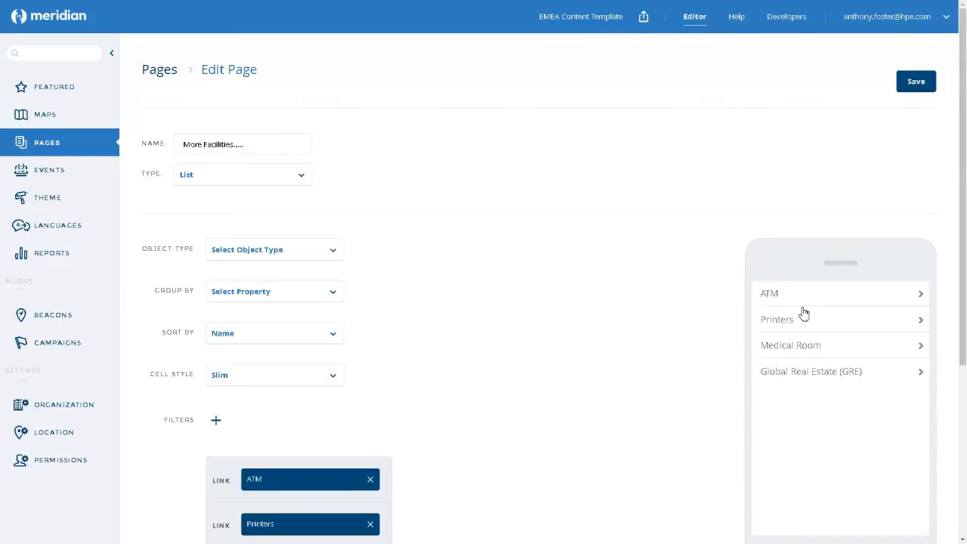
pyautogui.click(915, 81)
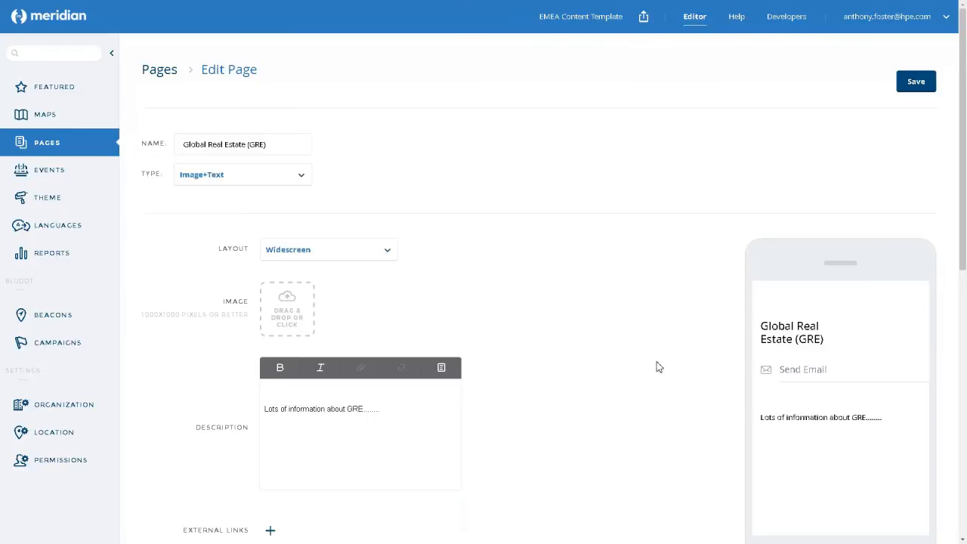
pyautogui.moveTo(243, 270)
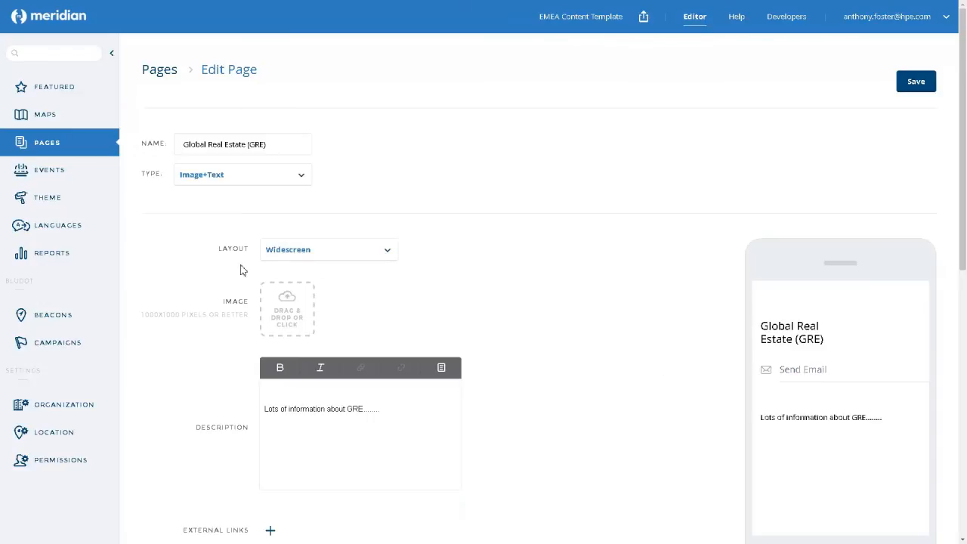
pyautogui.moveTo(504, 320)
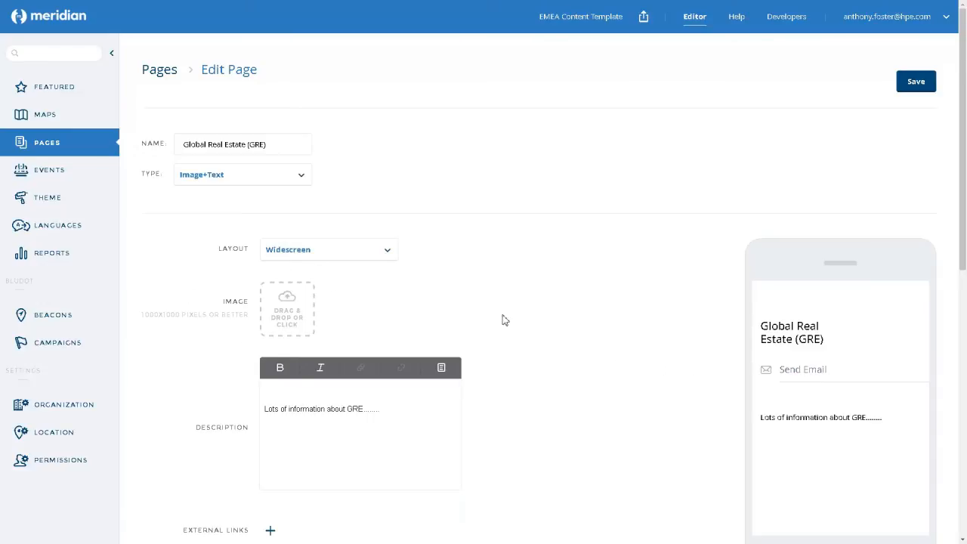
pyautogui.moveTo(834, 351)
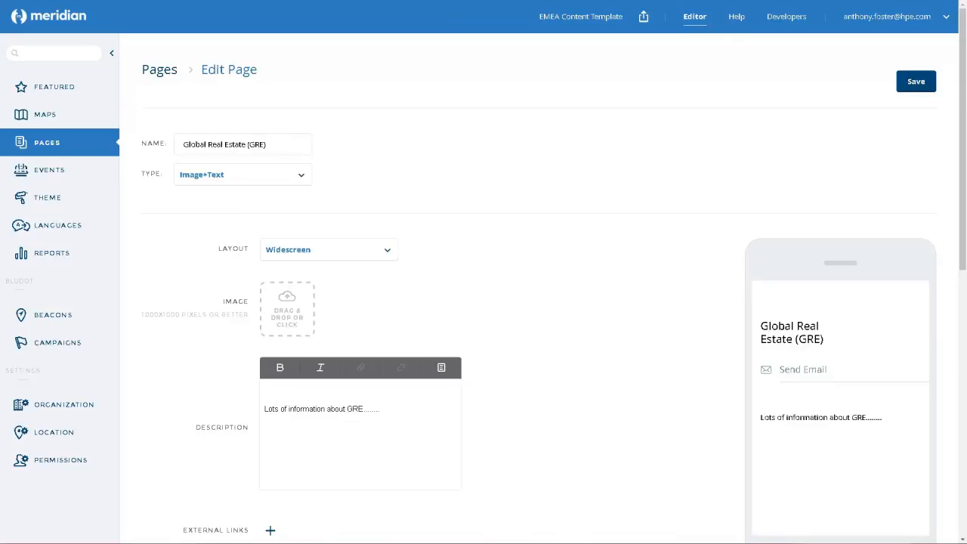
pyautogui.moveTo(524, 304)
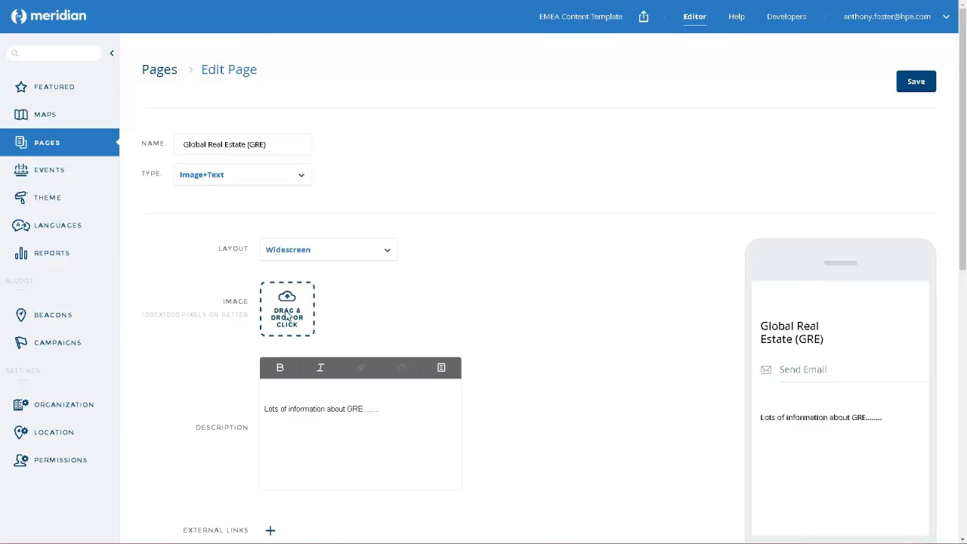
# - Set facilities.jpg as the GRE page image and save the page
pyautogui.click(287, 308)
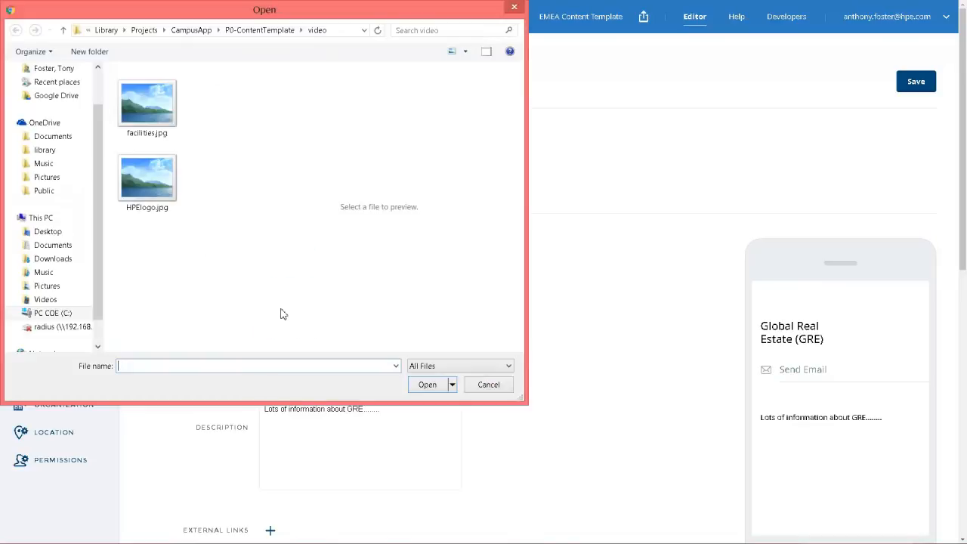
pyautogui.click(146, 102)
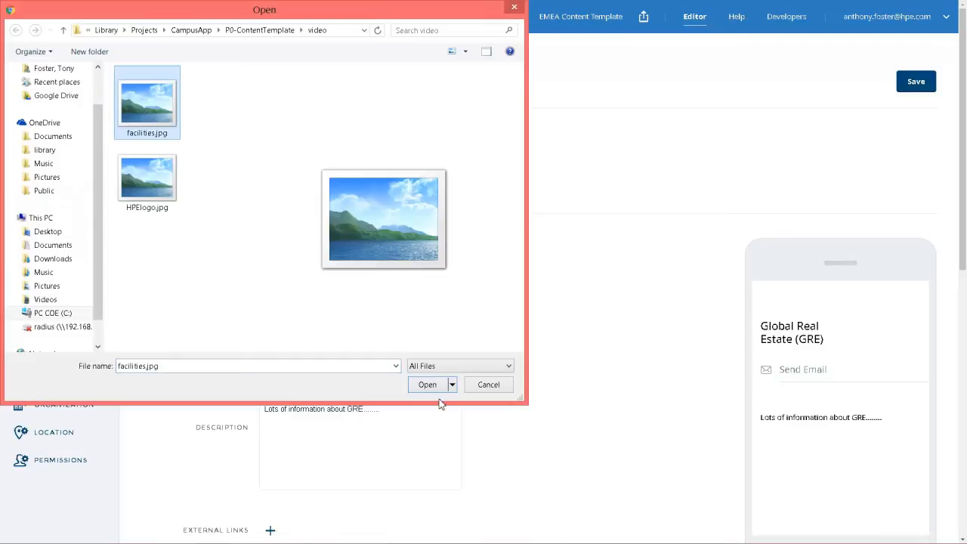
pyautogui.click(488, 385)
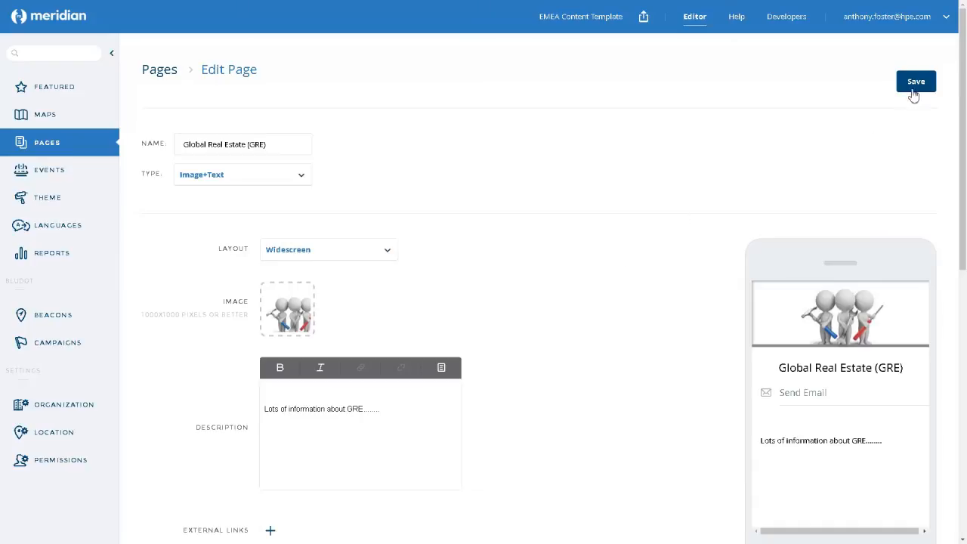
pyautogui.click(916, 81)
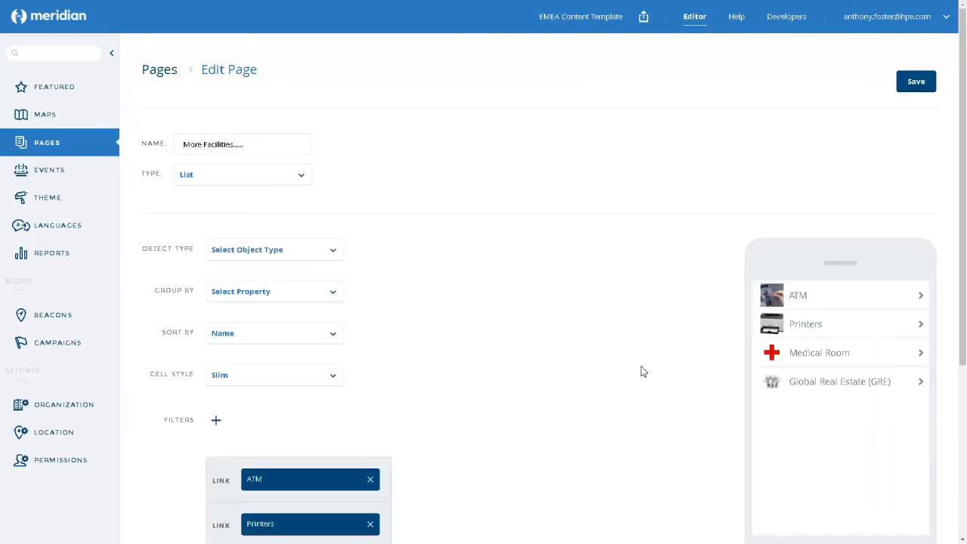
pyautogui.moveTo(810, 344)
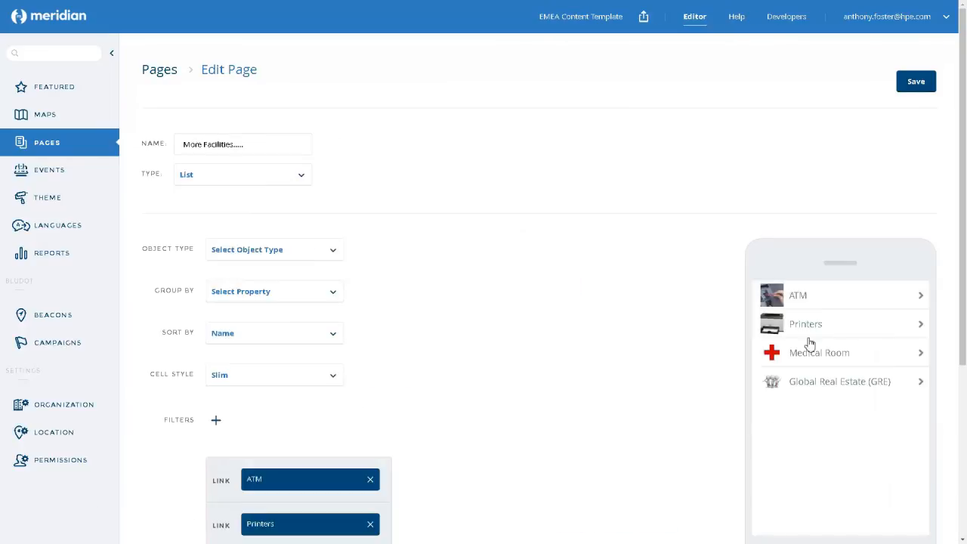
pyautogui.moveTo(815, 377)
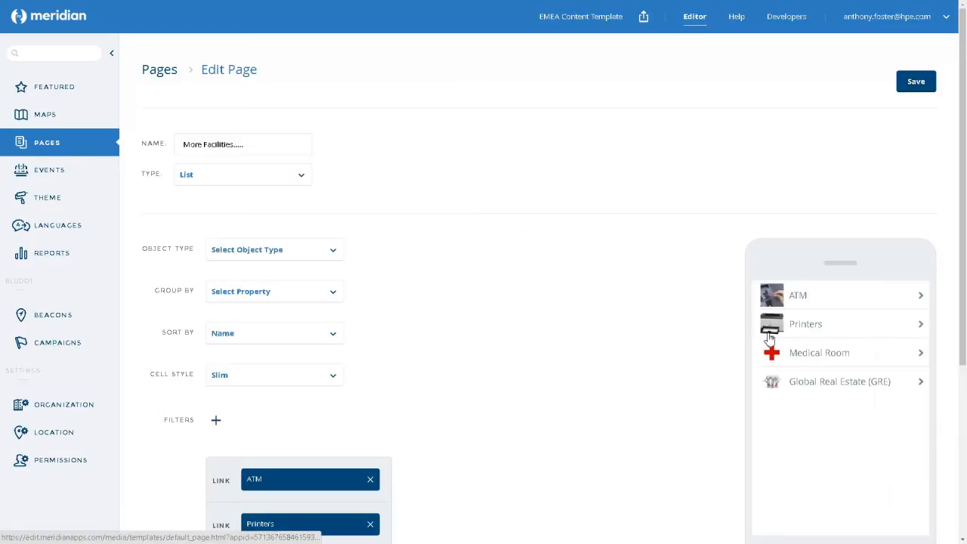
pyautogui.moveTo(778, 361)
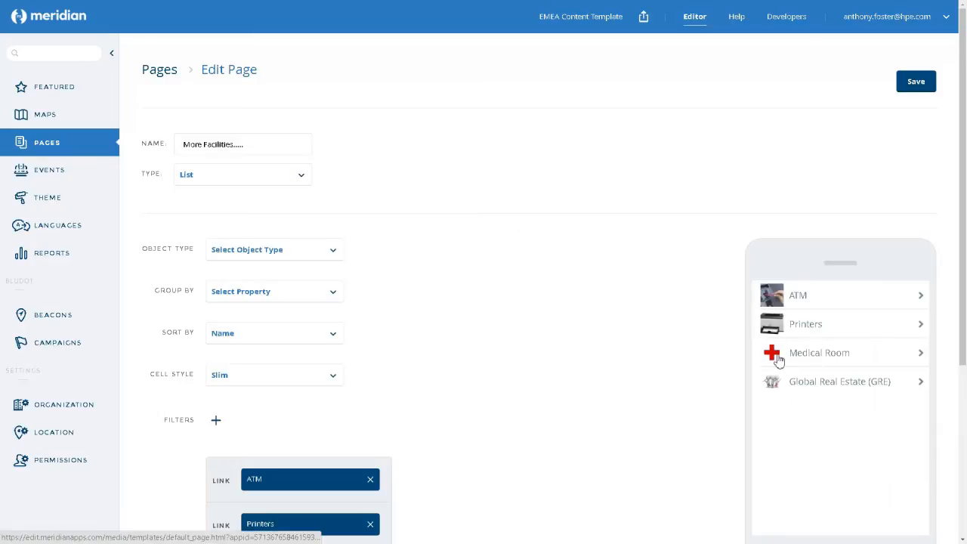
pyautogui.moveTo(774, 420)
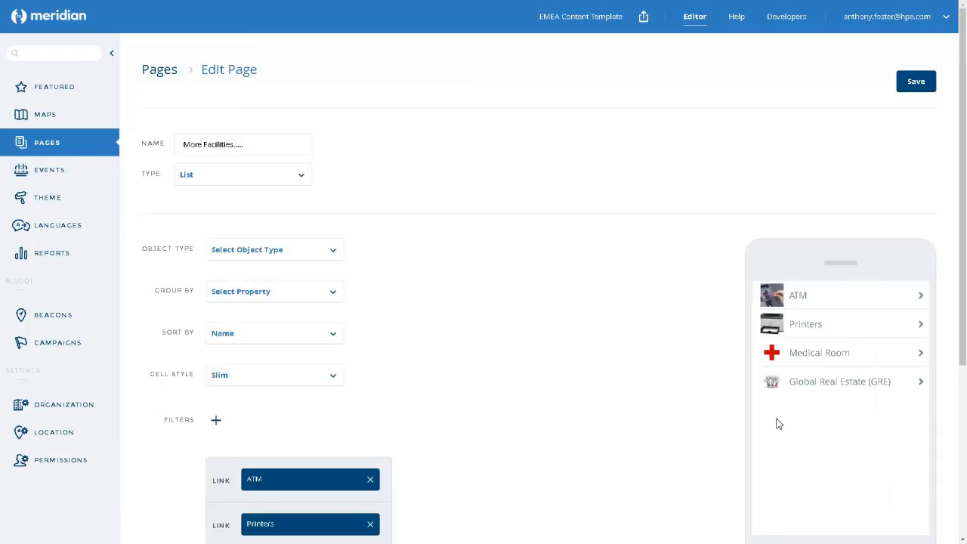
pyautogui.moveTo(805, 302)
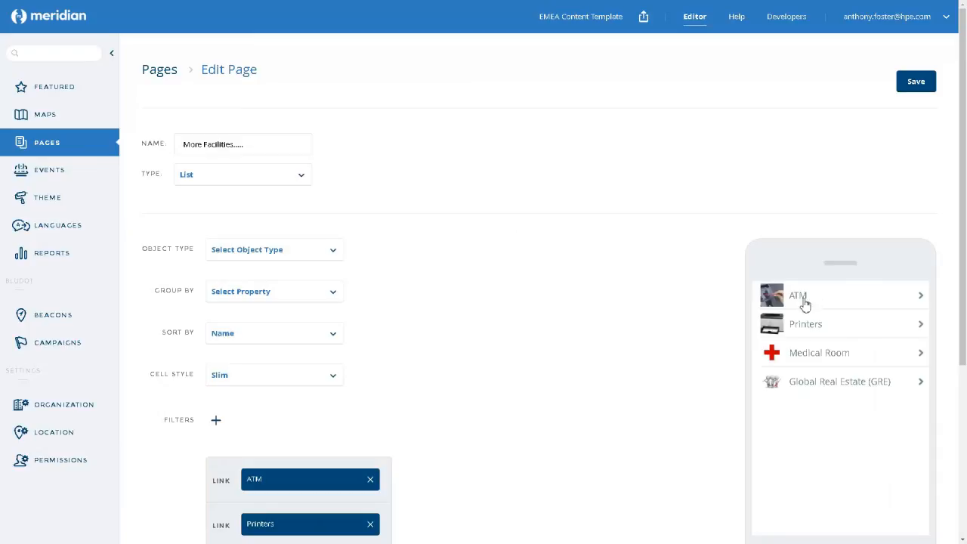
pyautogui.moveTo(815, 433)
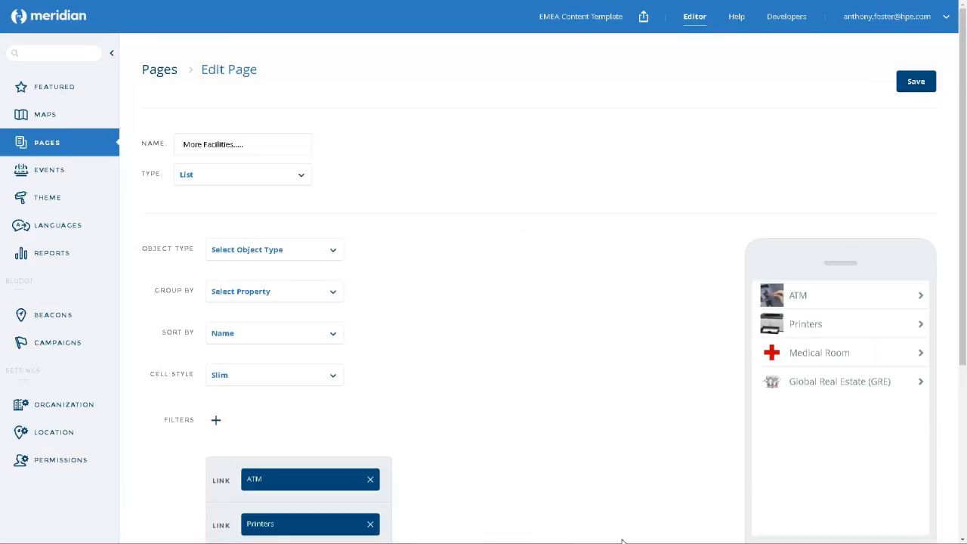
pyautogui.moveTo(124, 151)
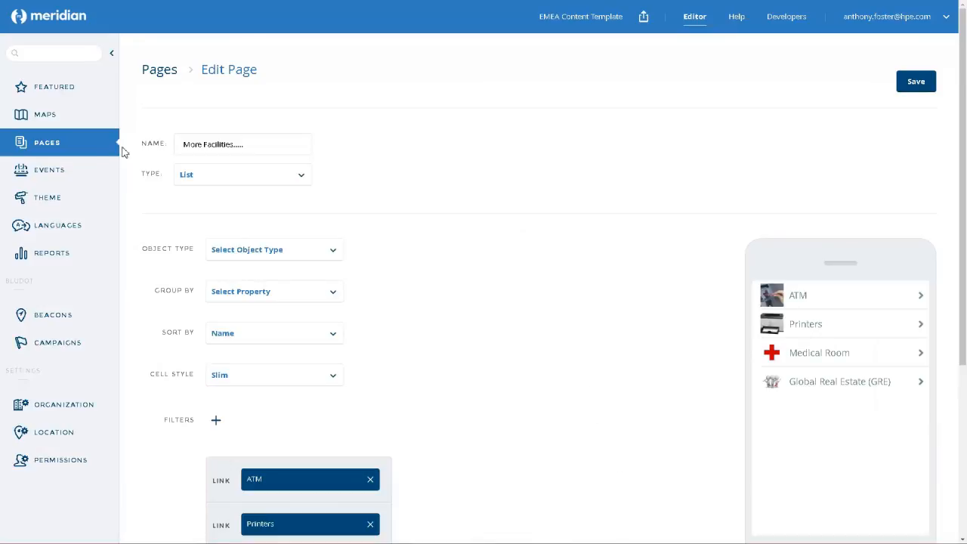
# - Navigate from Featured through Assistance to reopen the More Facilities page editor
pyautogui.click(55, 87)
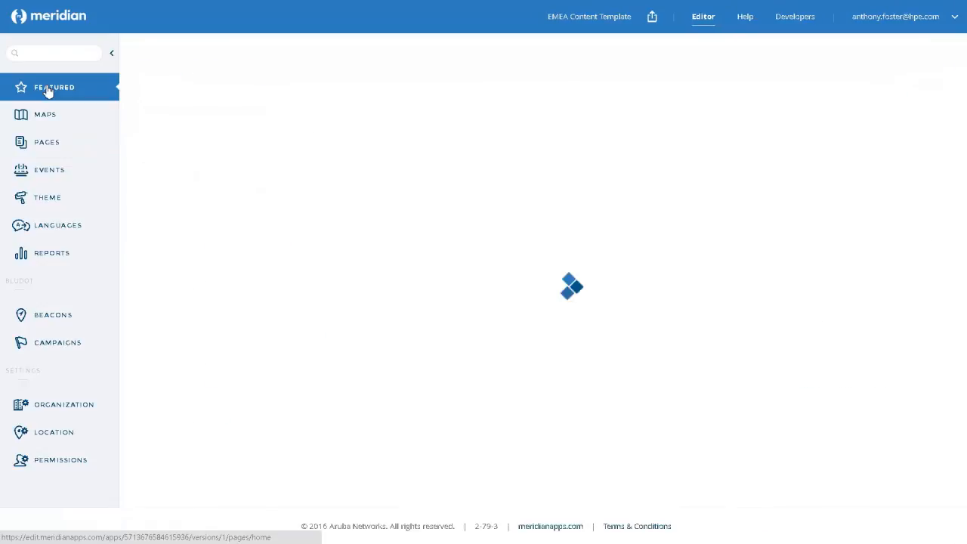
pyautogui.click(48, 87)
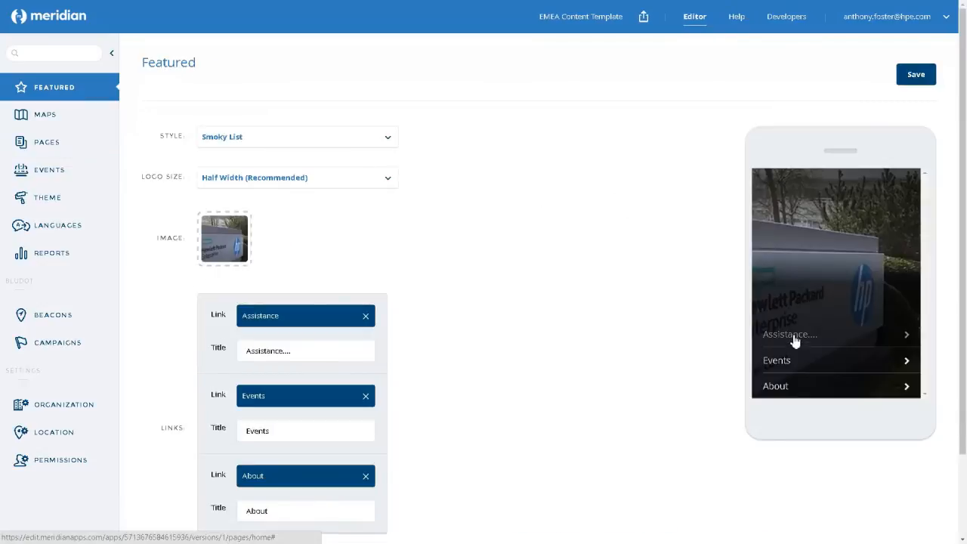
pyautogui.click(47, 142)
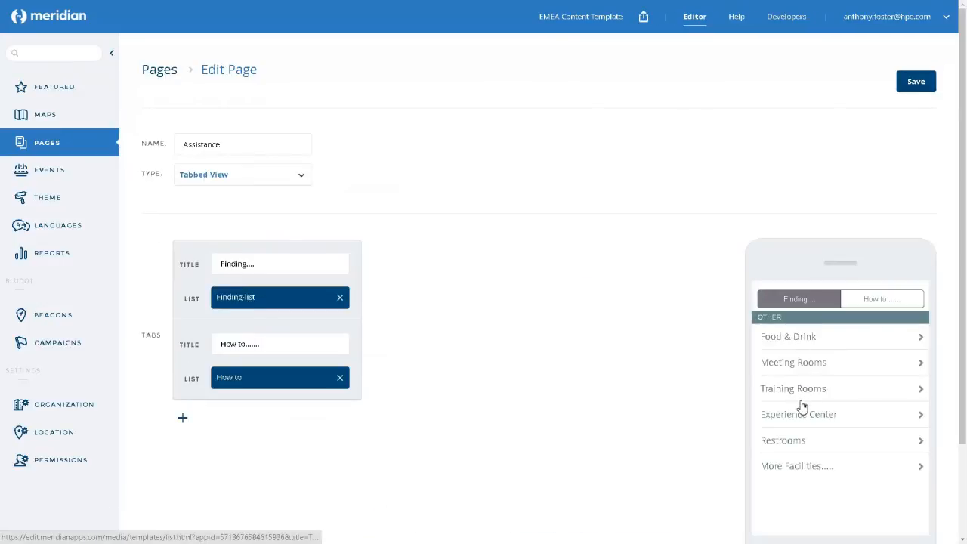
pyautogui.moveTo(803, 472)
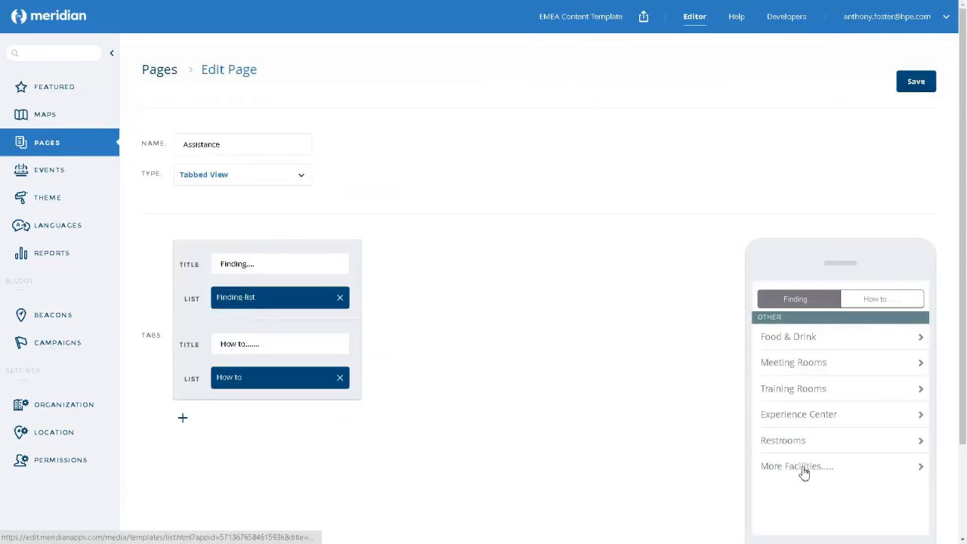
pyautogui.click(796, 466)
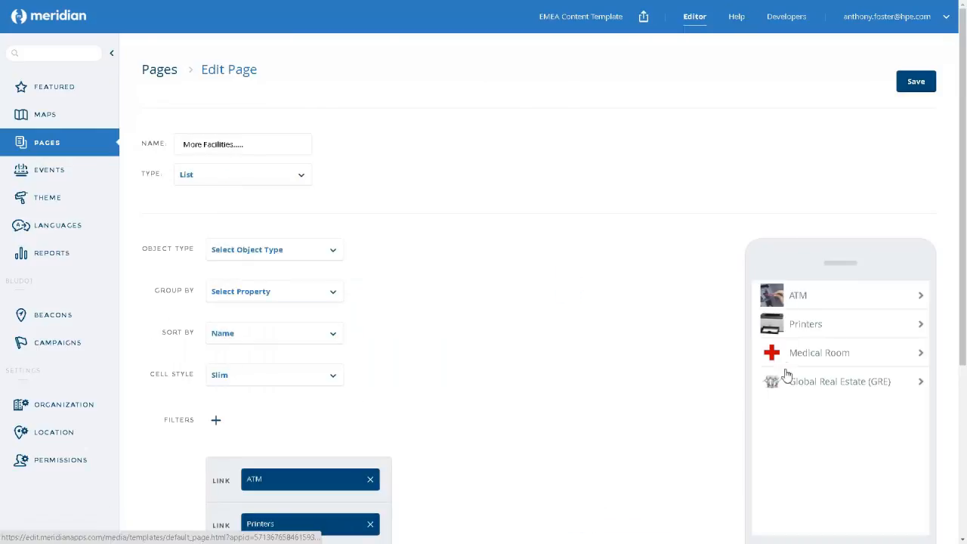
pyautogui.moveTo(781, 417)
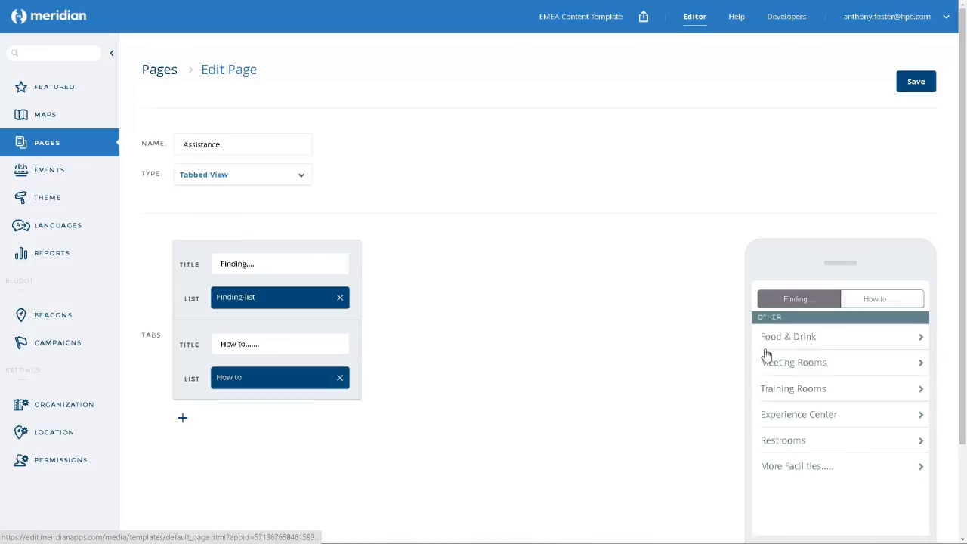
pyautogui.moveTo(786, 481)
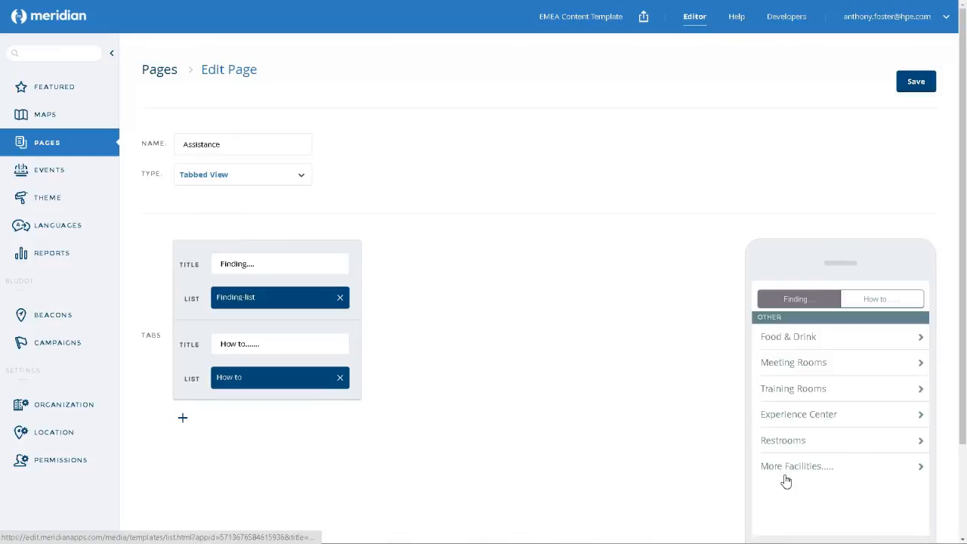
pyautogui.moveTo(786, 346)
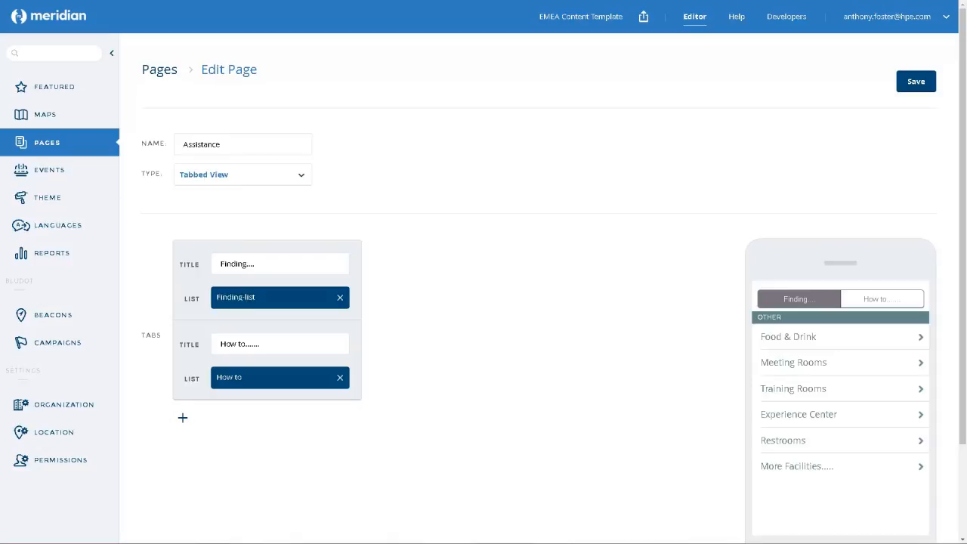
pyautogui.moveTo(757, 512)
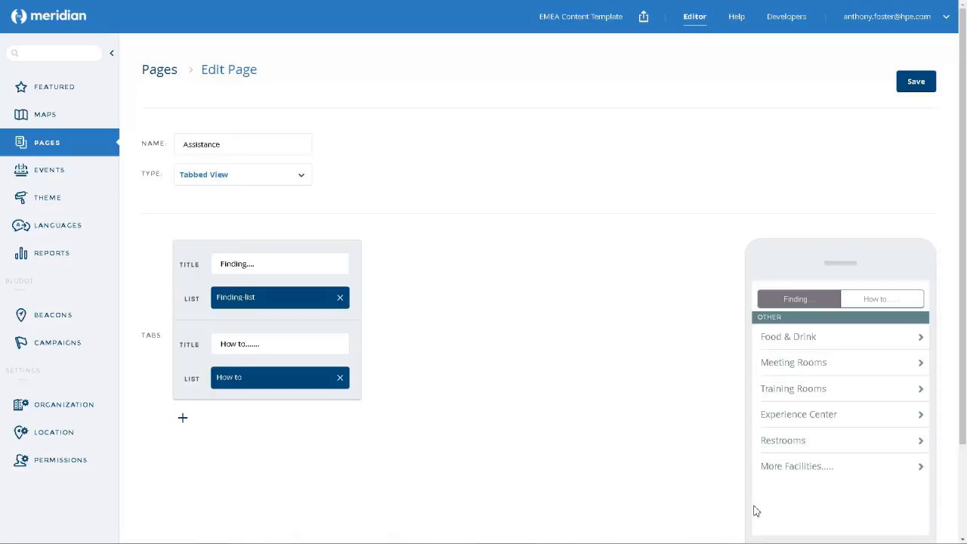
pyautogui.moveTo(805, 359)
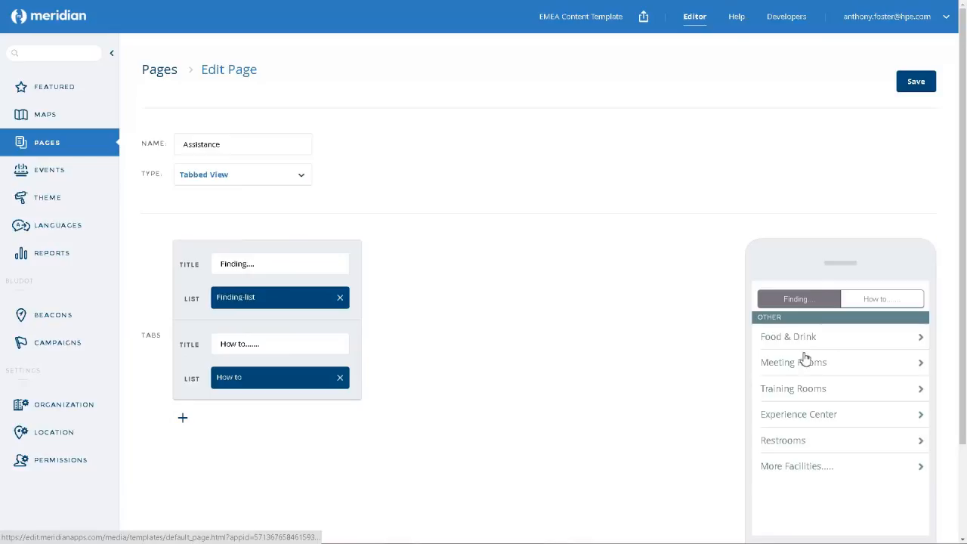
pyautogui.moveTo(809, 415)
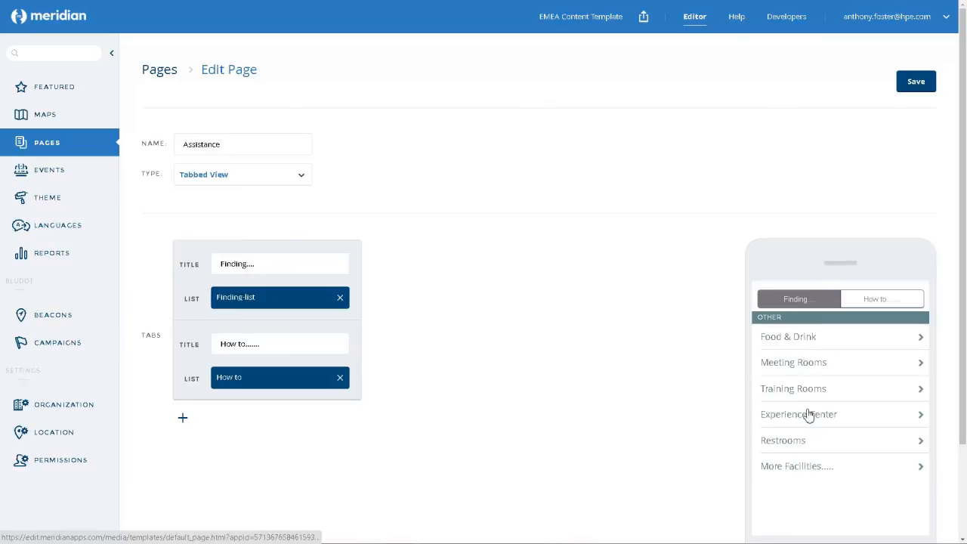
pyautogui.moveTo(815, 442)
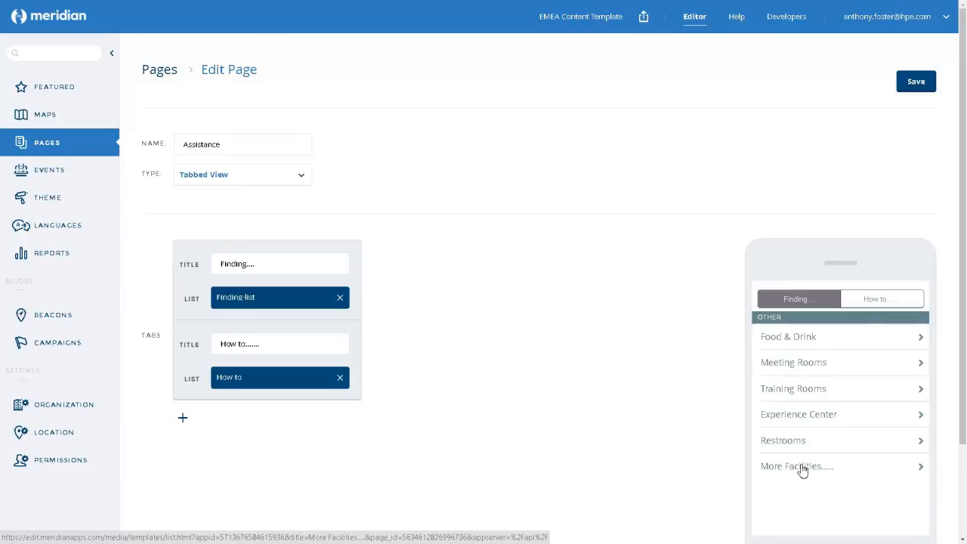
# - Reopen the More Facilities list page, showing ATM, Printers, Medical Room and GRE icons
pyautogui.click(796, 466)
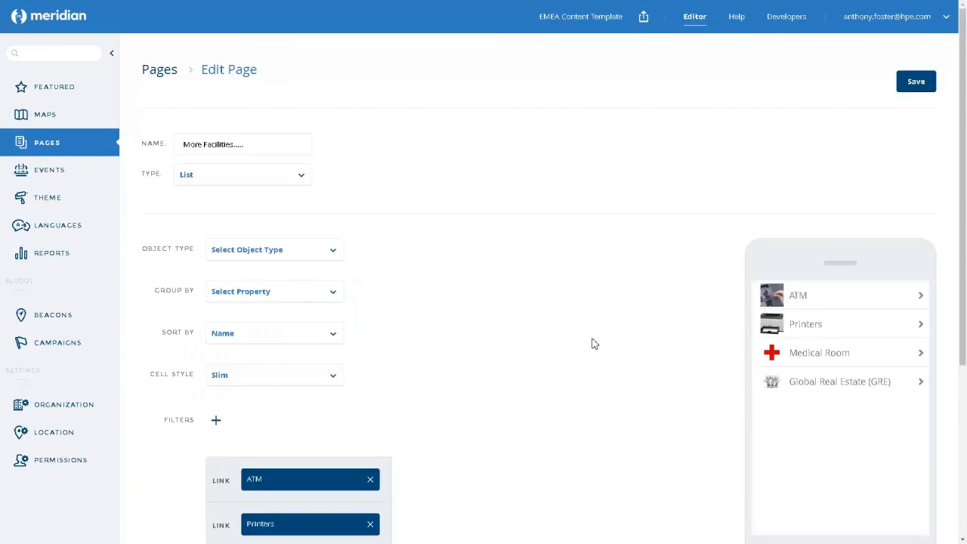
pyautogui.moveTo(425, 244)
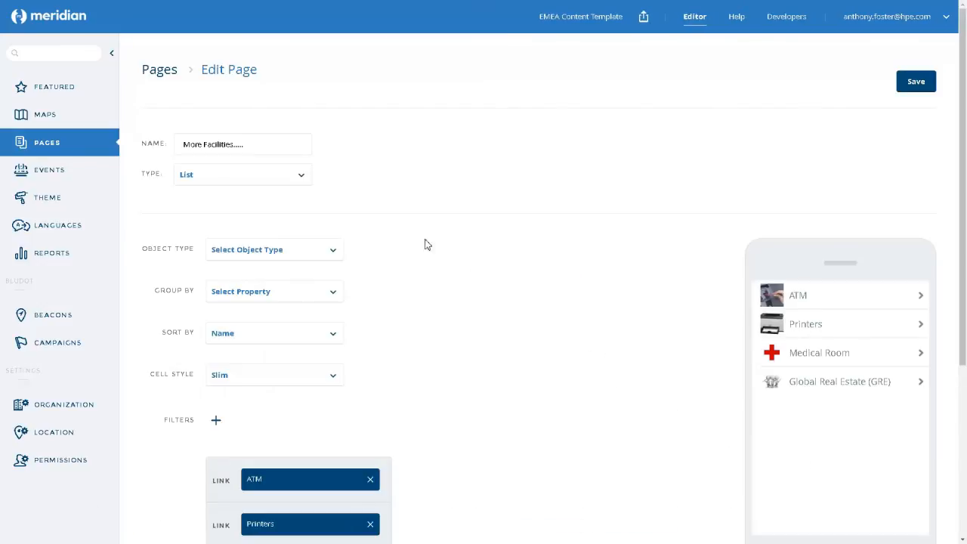
pyautogui.moveTo(359, 201)
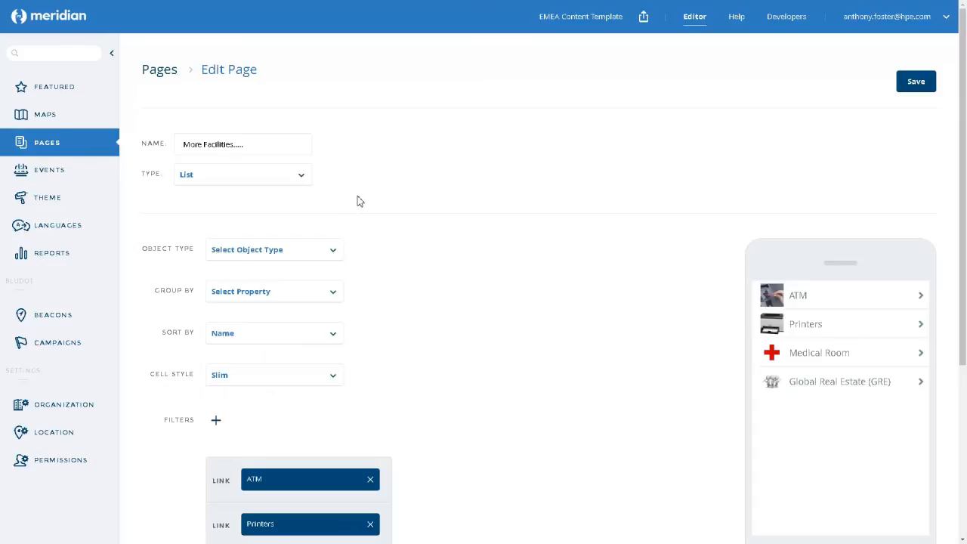
pyautogui.moveTo(169, 238)
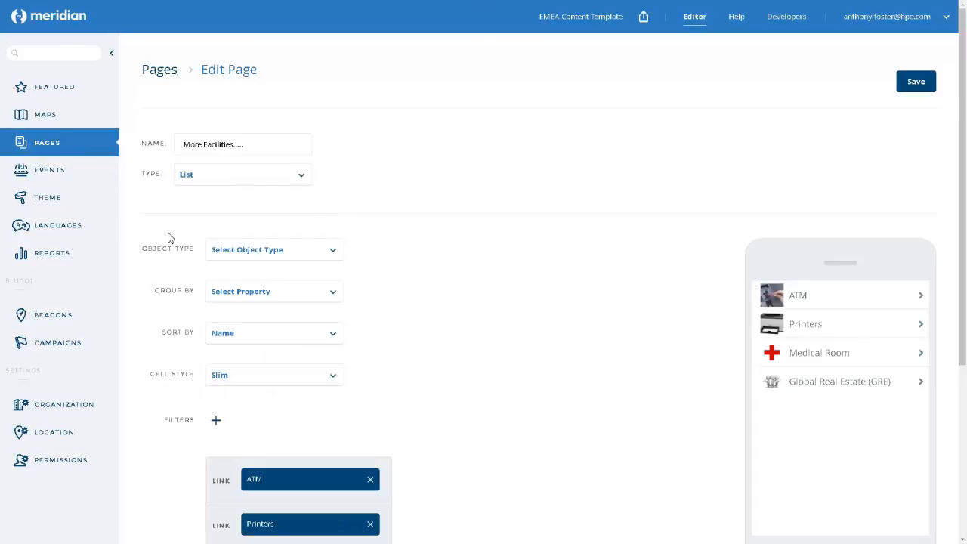
pyautogui.moveTo(422, 423)
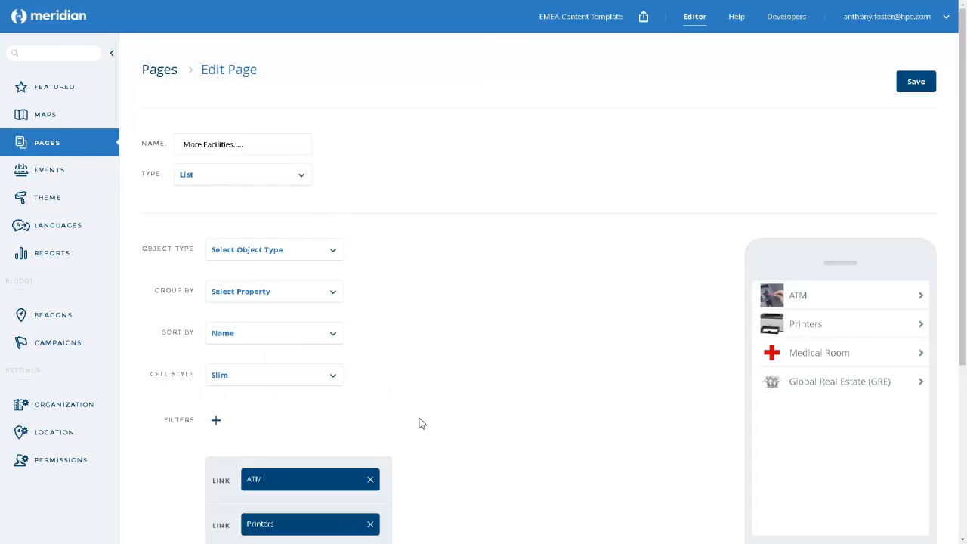
pyautogui.moveTo(487, 316)
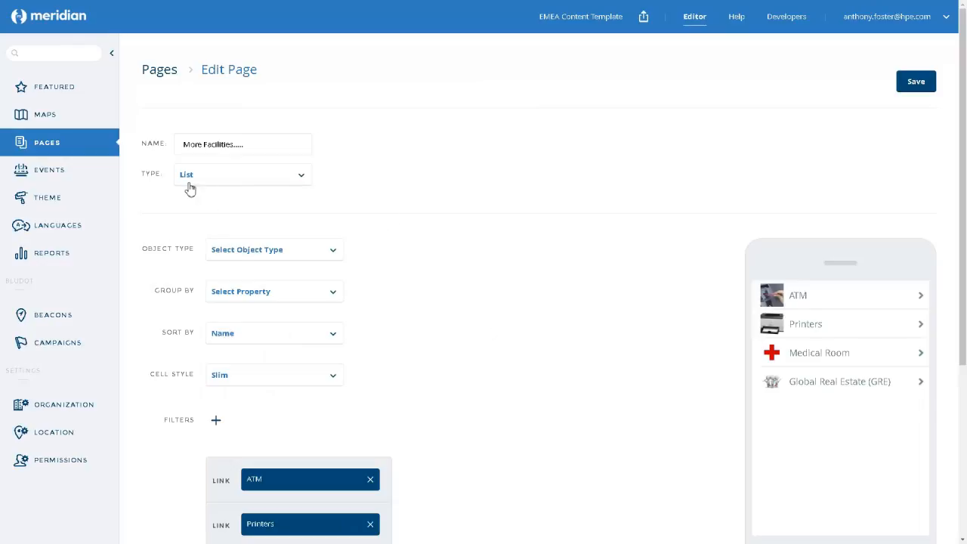
pyautogui.moveTo(212, 180)
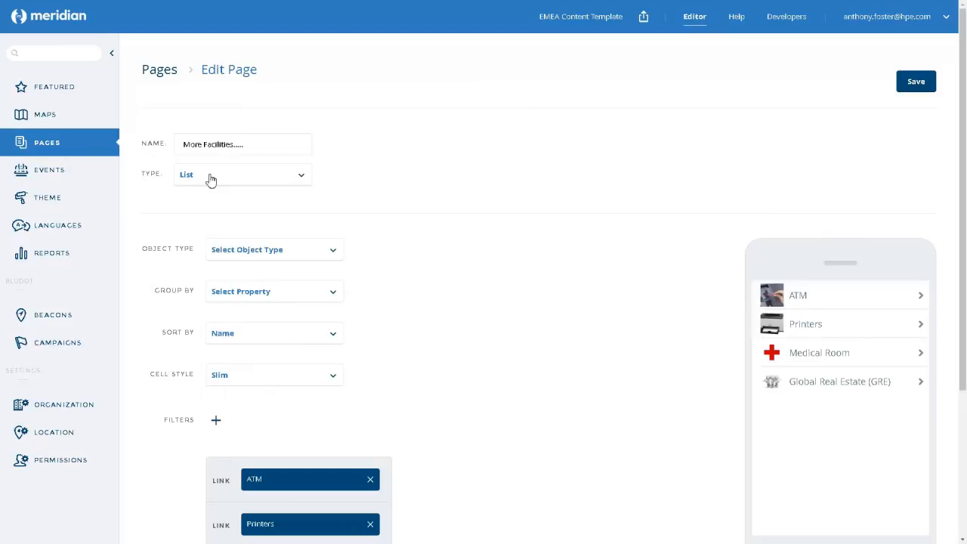
pyautogui.moveTo(175, 191)
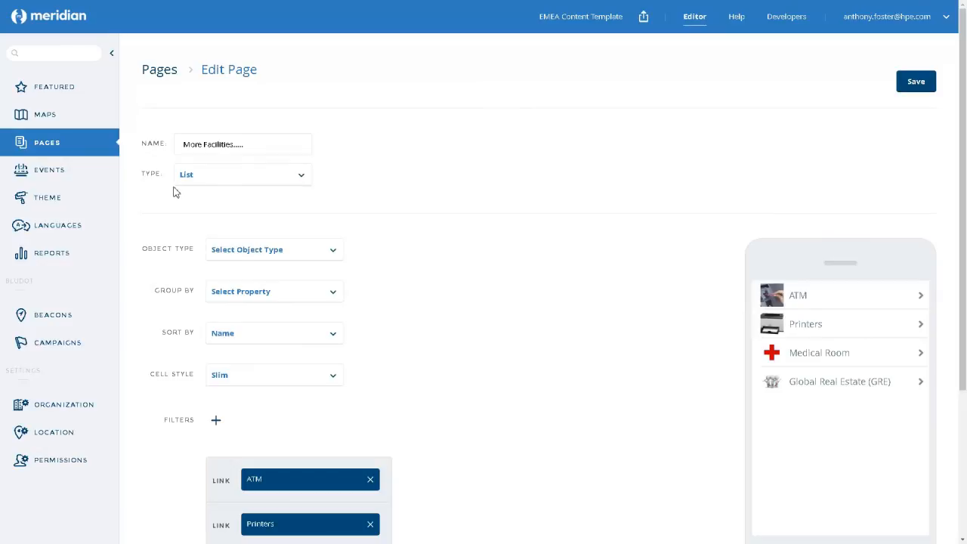
pyautogui.moveTo(301, 187)
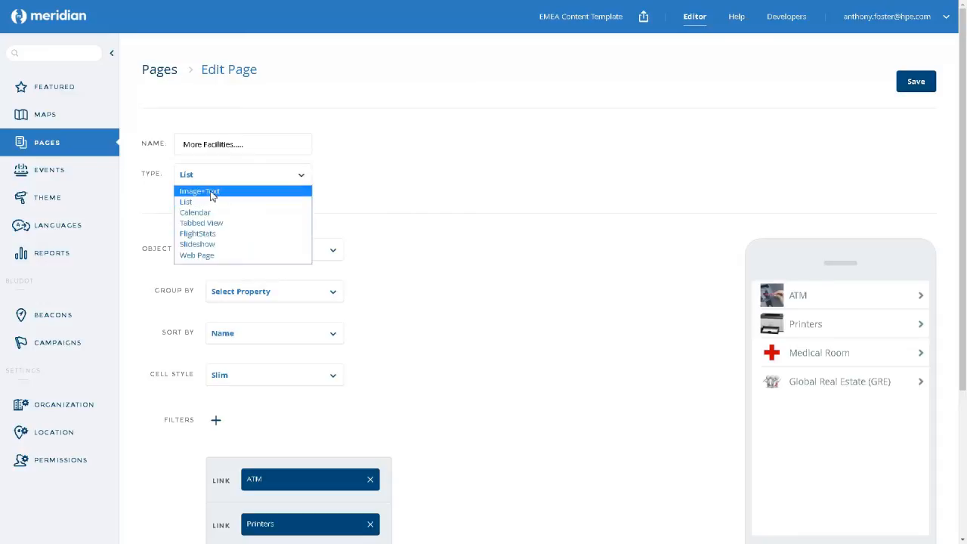
# - Change the More Facilities page type from List to Image+Text
pyautogui.click(199, 190)
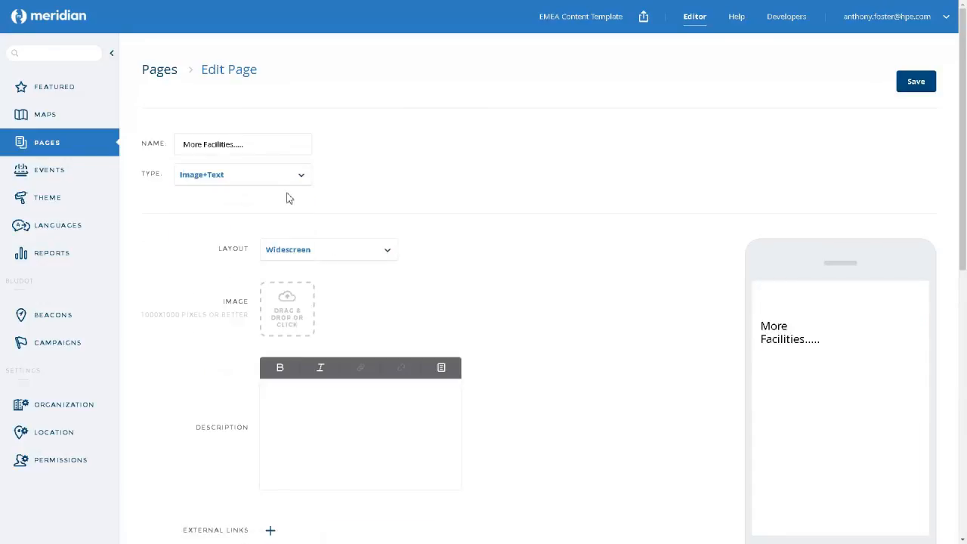
pyautogui.moveTo(805, 314)
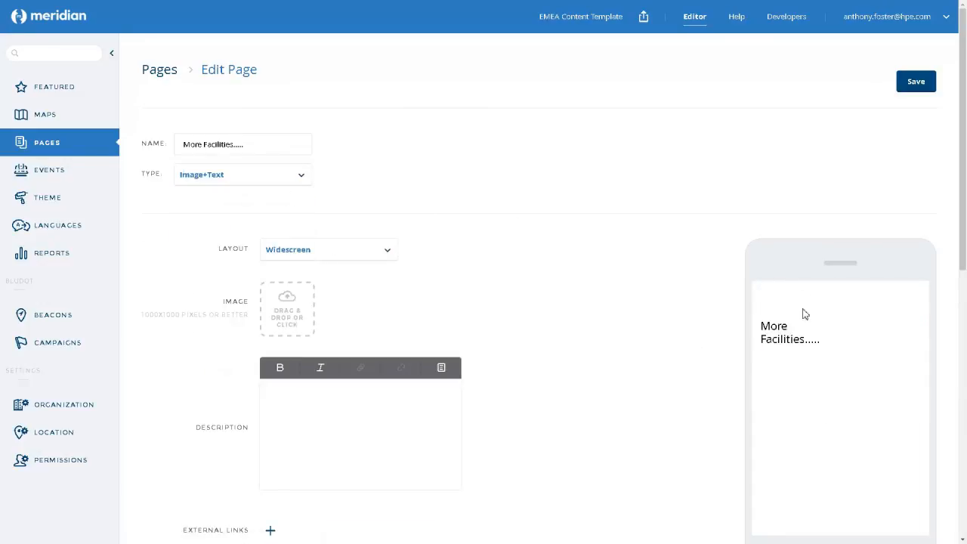
pyautogui.moveTo(820, 355)
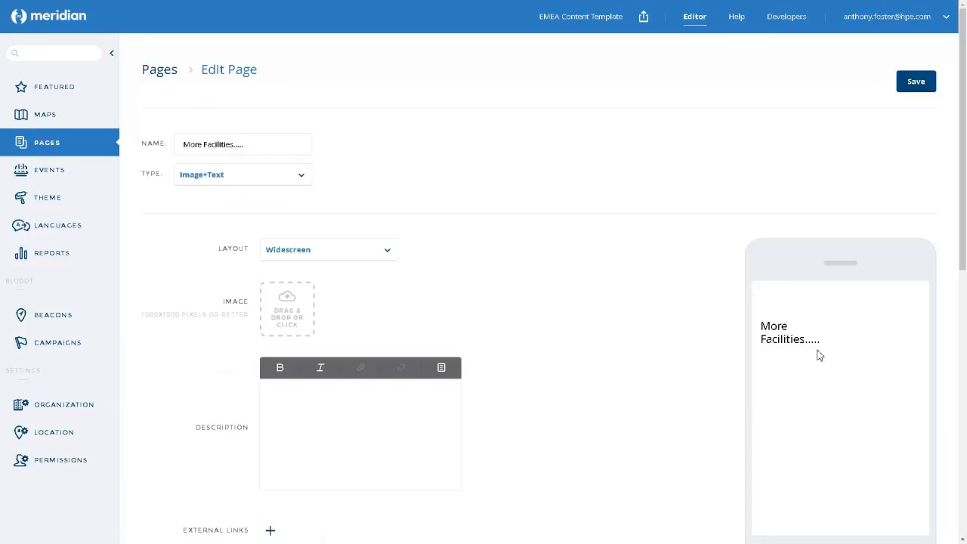
pyautogui.moveTo(612, 330)
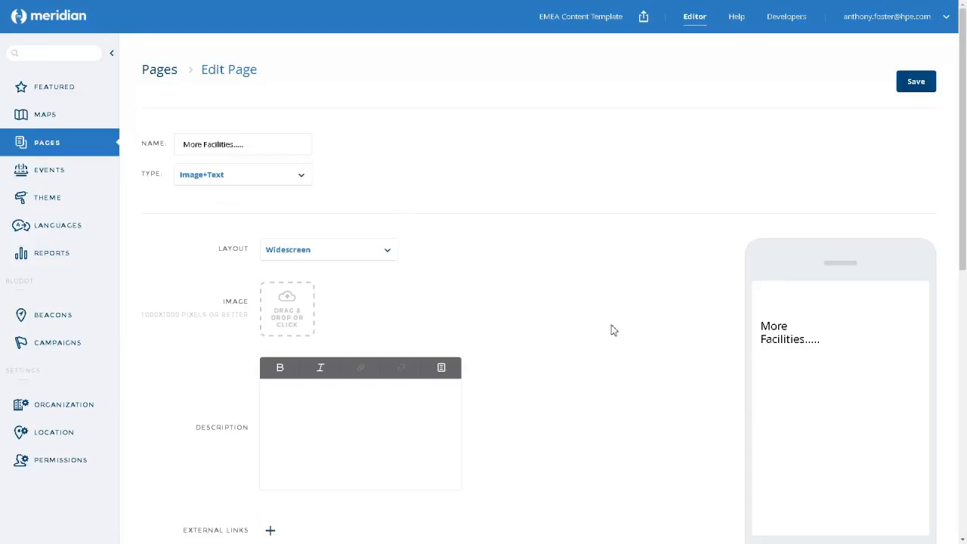
pyautogui.moveTo(223, 204)
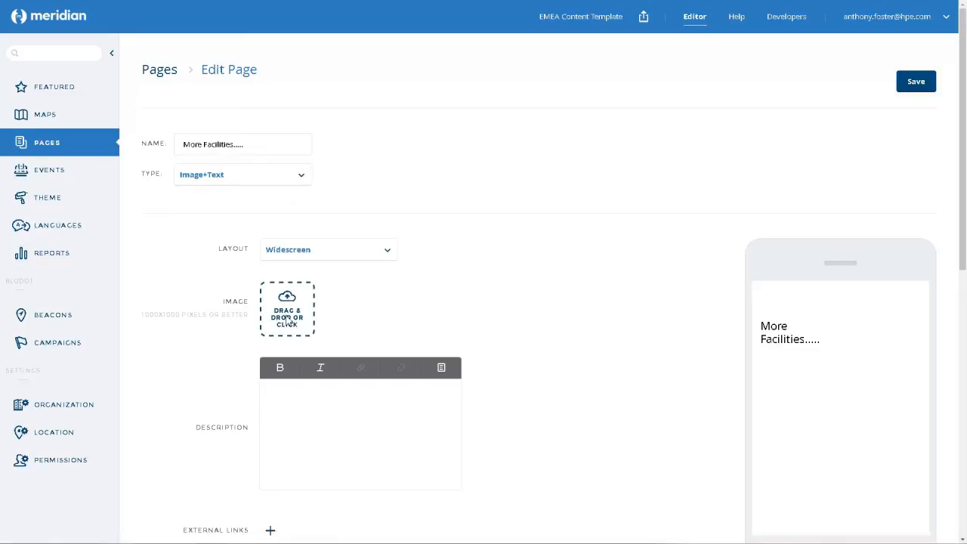
# - Set HPElogo.jpg as the More Facilities image and save the page
pyautogui.click(286, 308)
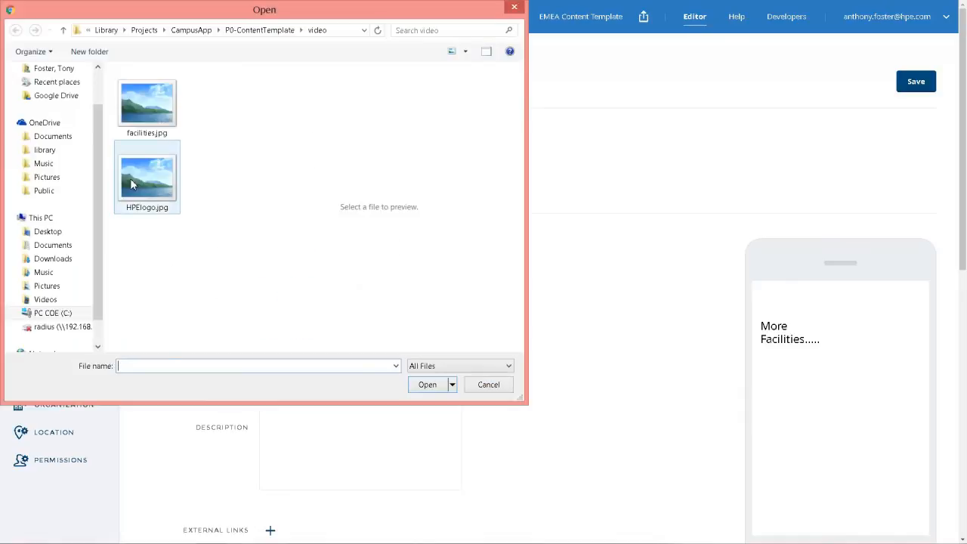
pyautogui.click(147, 177)
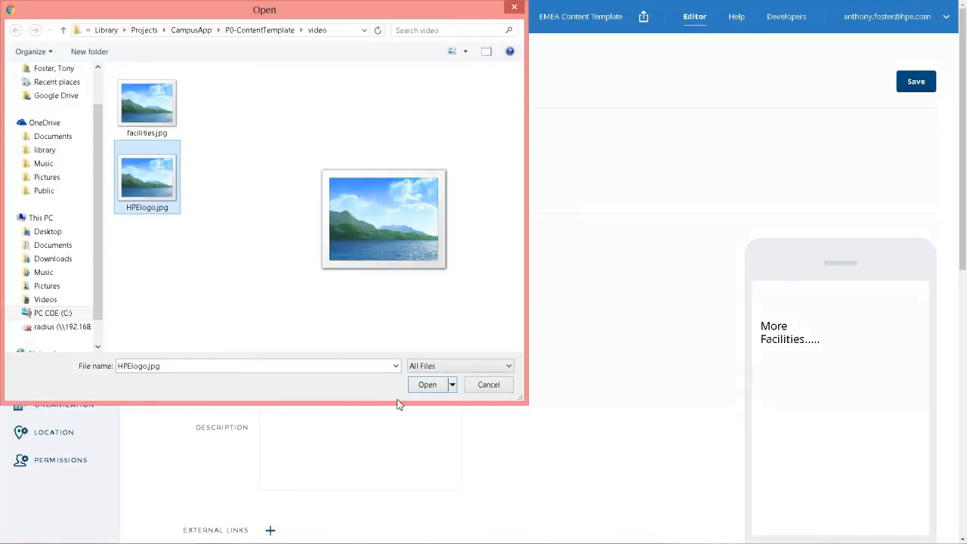
pyautogui.click(488, 385)
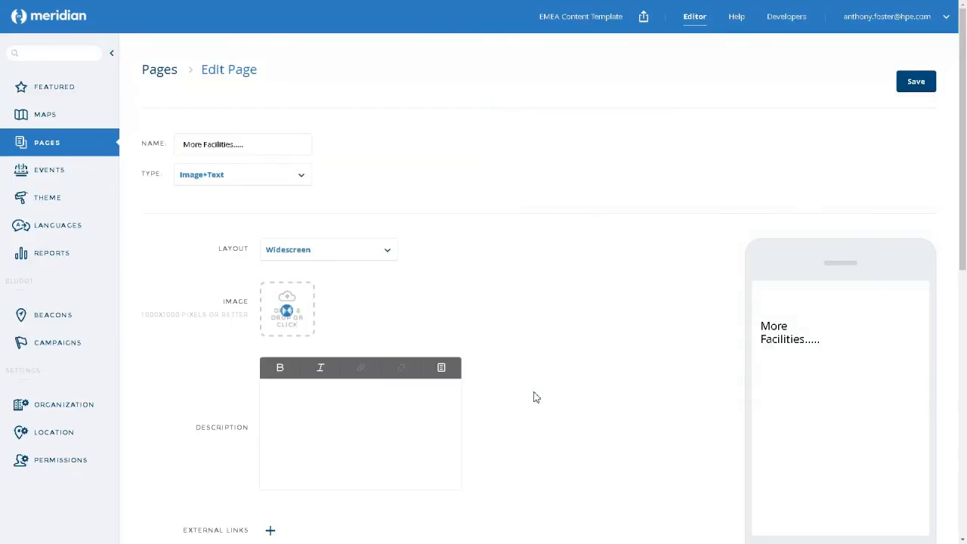
pyautogui.click(287, 309)
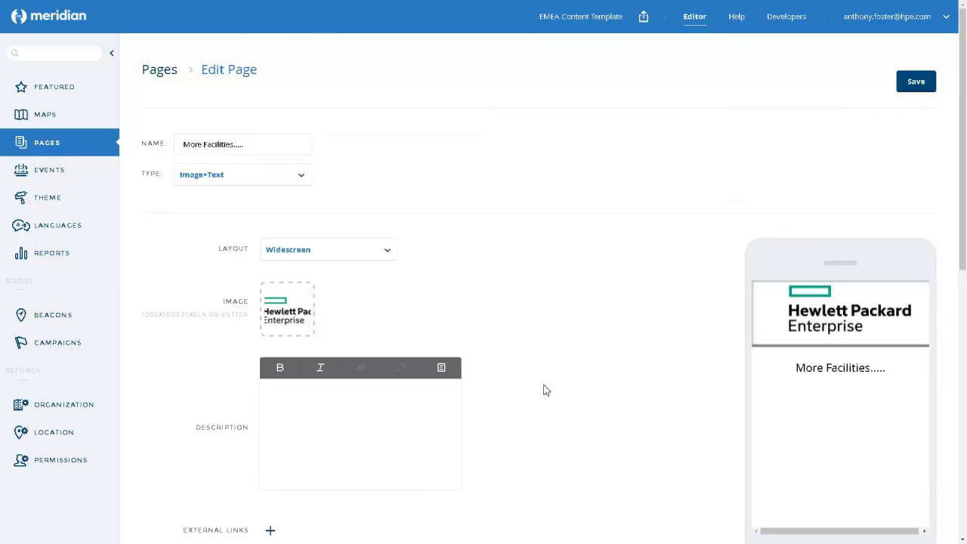
pyautogui.moveTo(899, 108)
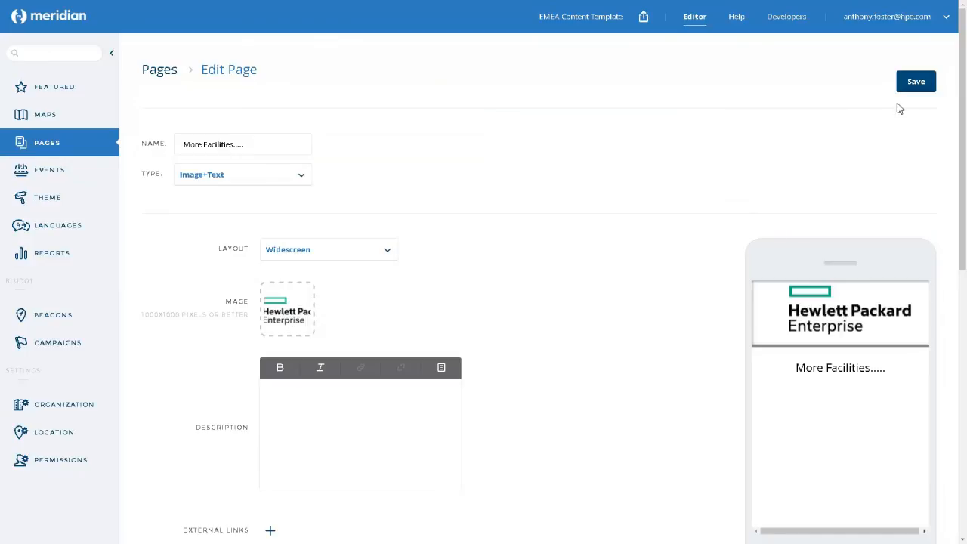
pyautogui.click(916, 81)
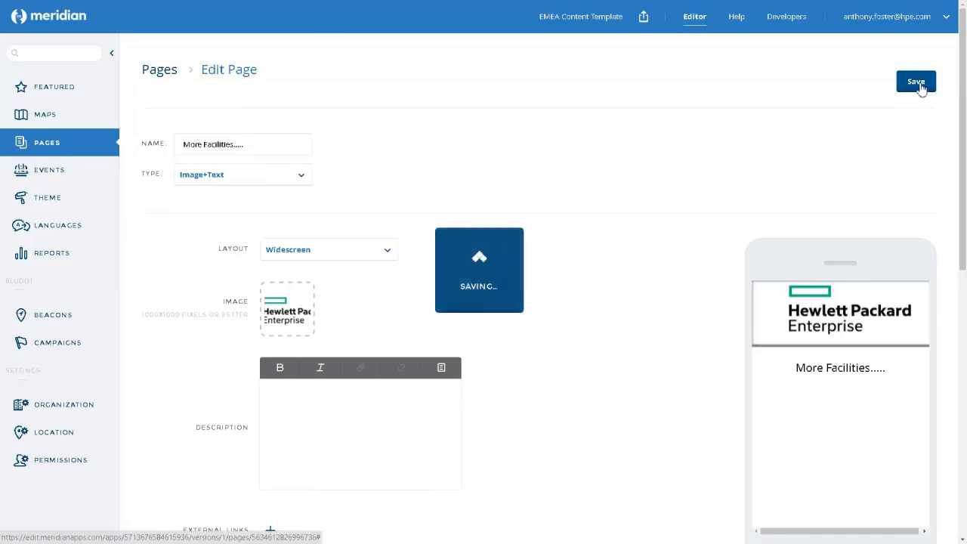
pyautogui.click(916, 81)
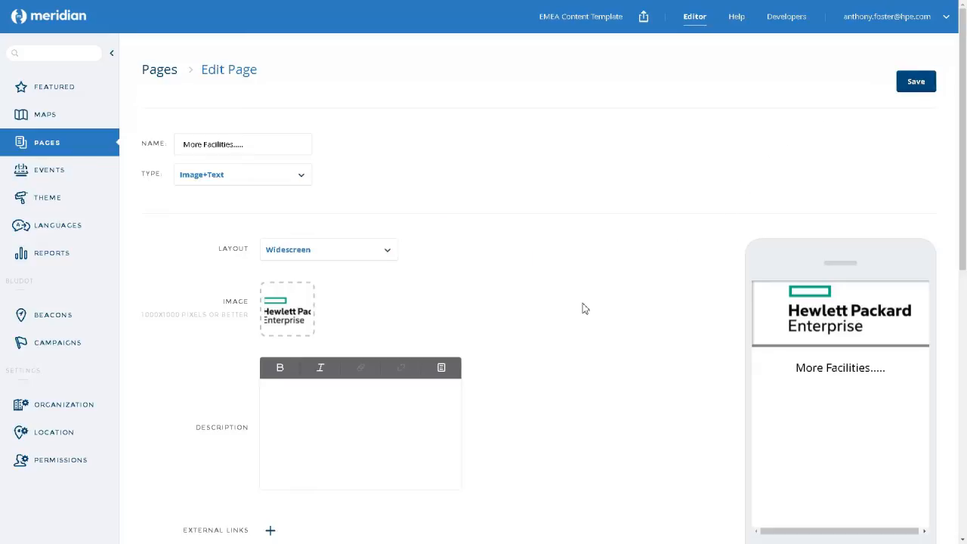
pyautogui.moveTo(147, 148)
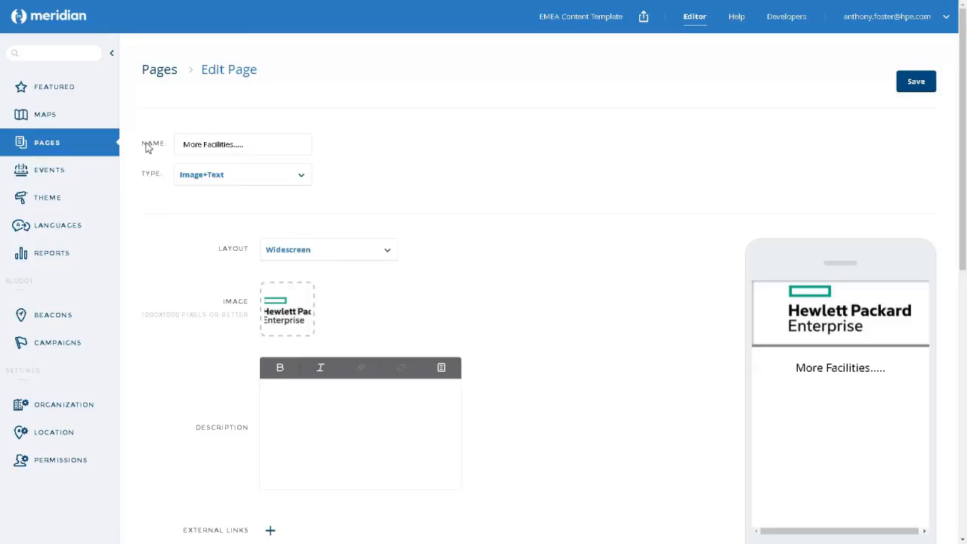
pyautogui.moveTo(304, 184)
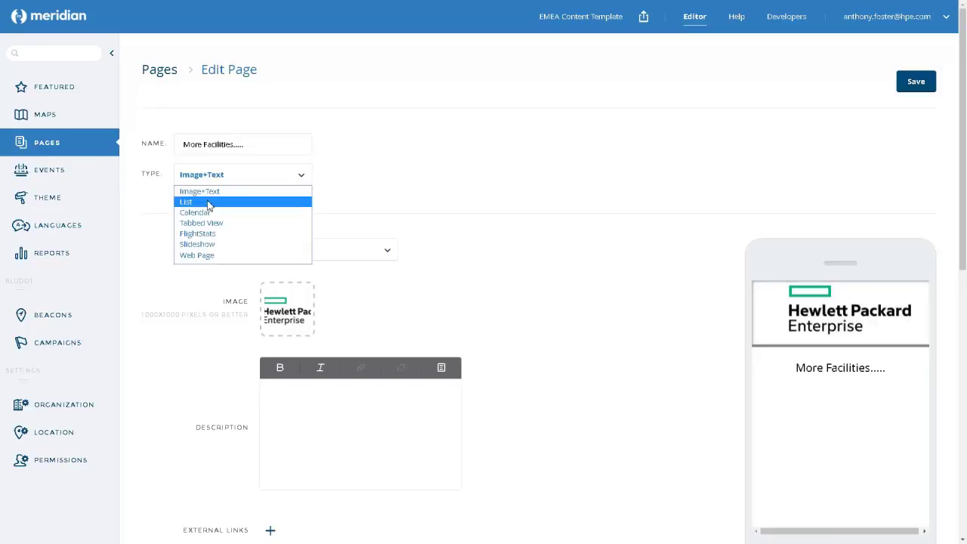
# - Switch More Facilities back to the List type and save it
pyautogui.click(187, 202)
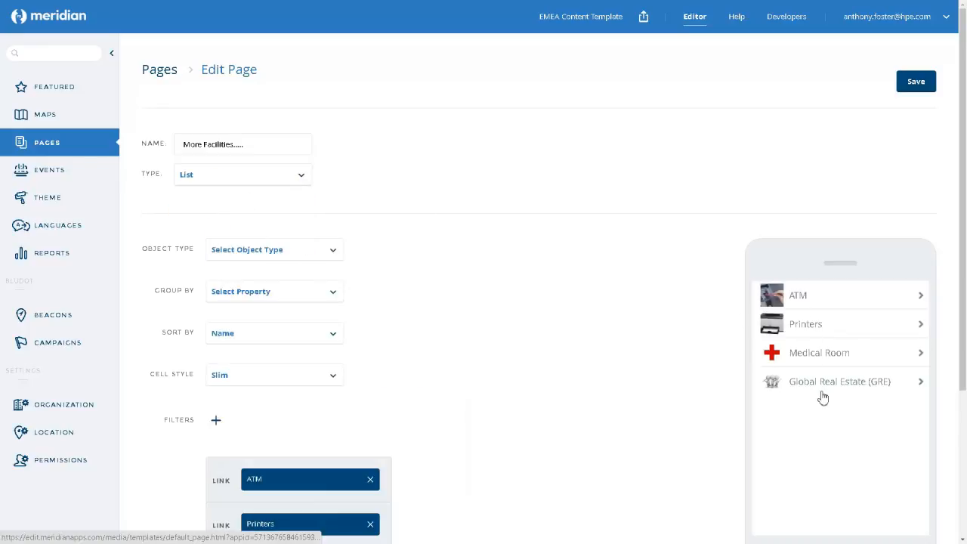
pyautogui.moveTo(829, 449)
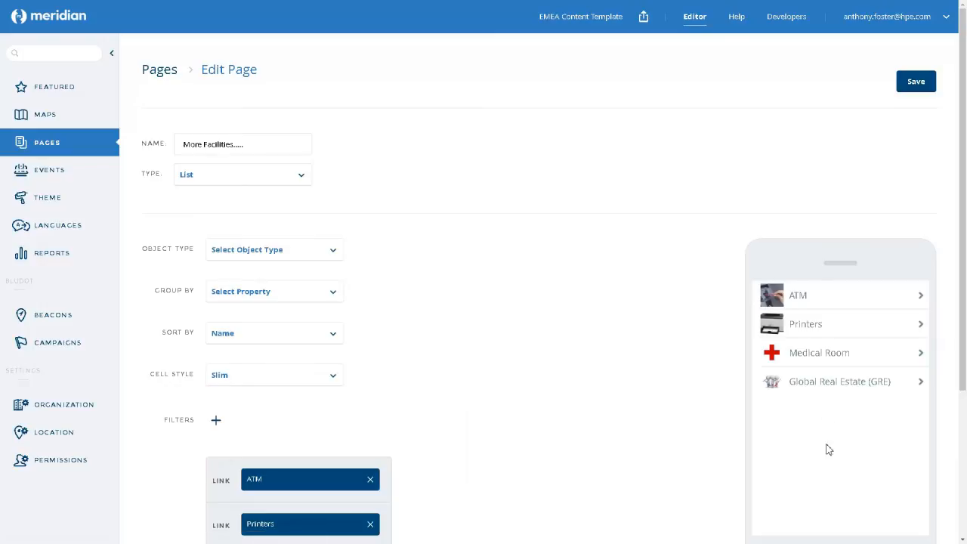
pyautogui.moveTo(646, 396)
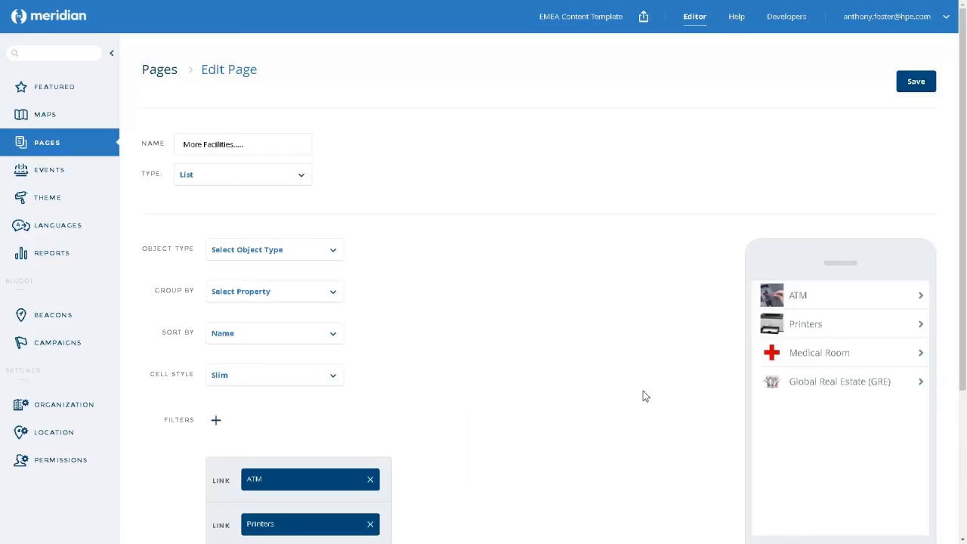
pyautogui.moveTo(244, 170)
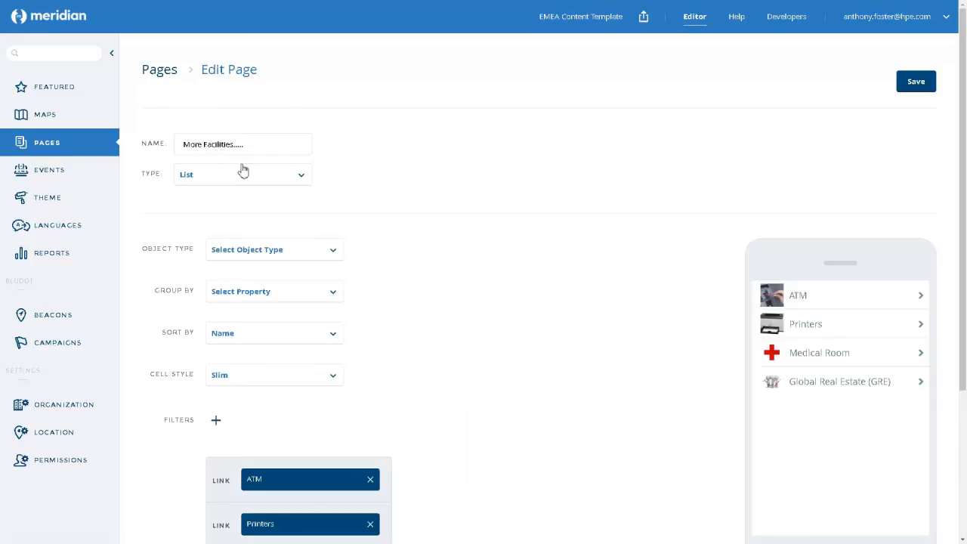
pyautogui.moveTo(911, 140)
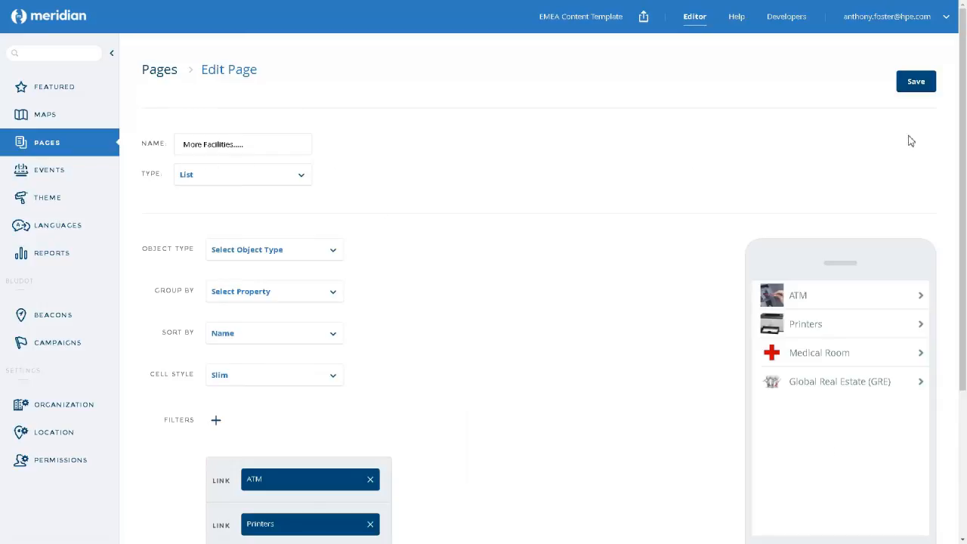
pyautogui.click(916, 81)
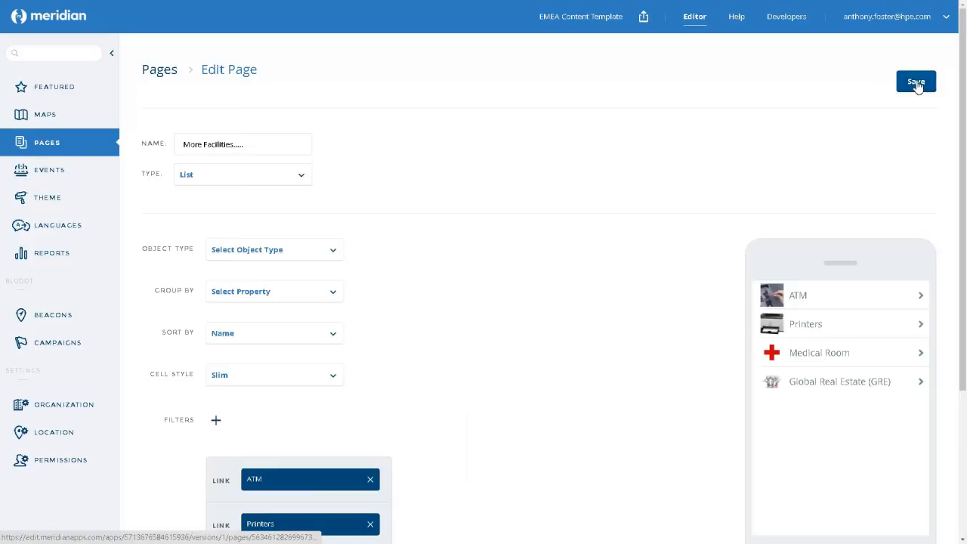
pyautogui.click(915, 81)
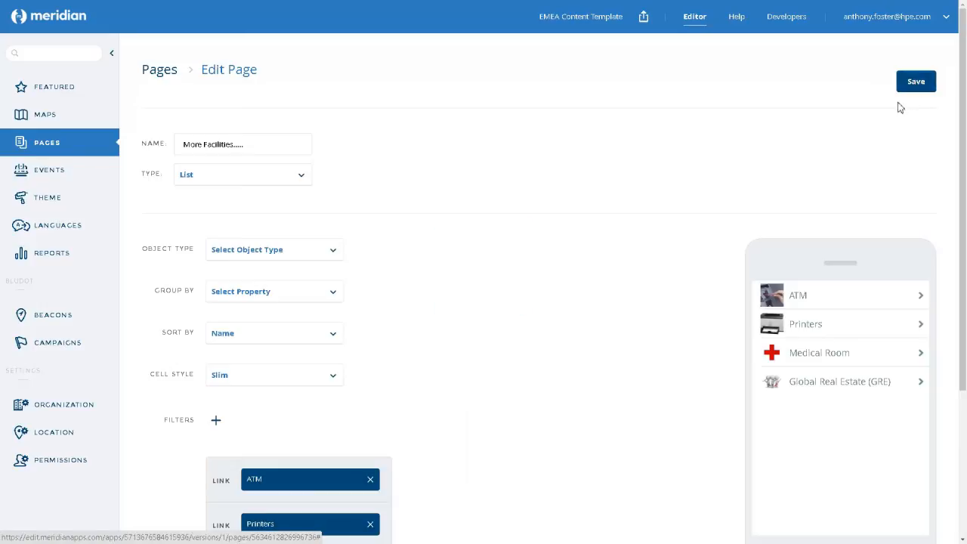
pyautogui.moveTo(642, 381)
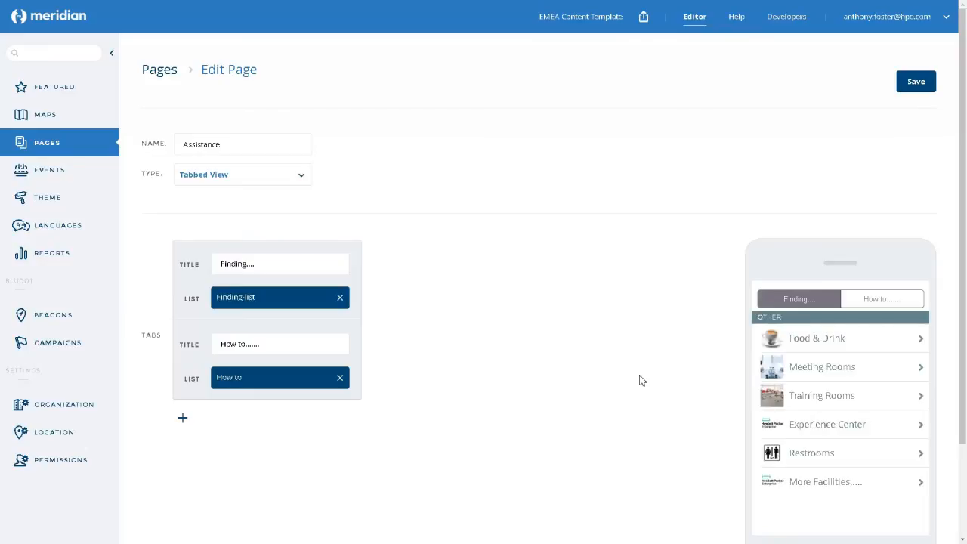
pyautogui.moveTo(803, 347)
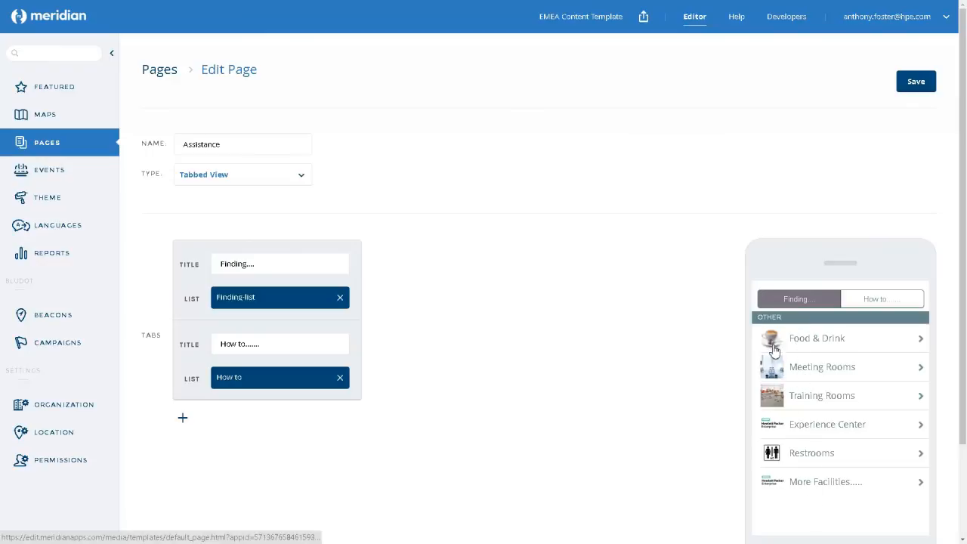
pyautogui.moveTo(772, 488)
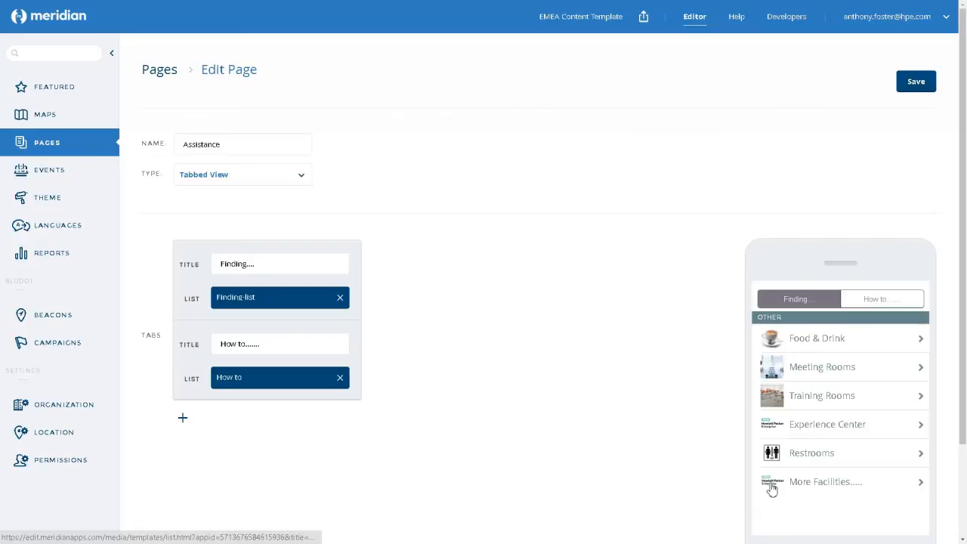
pyautogui.moveTo(788, 486)
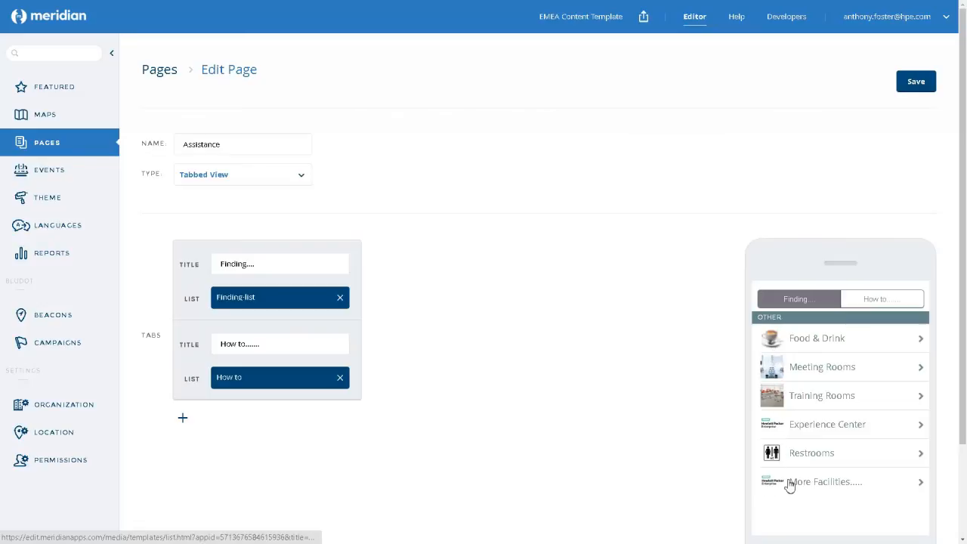
pyautogui.moveTo(773, 492)
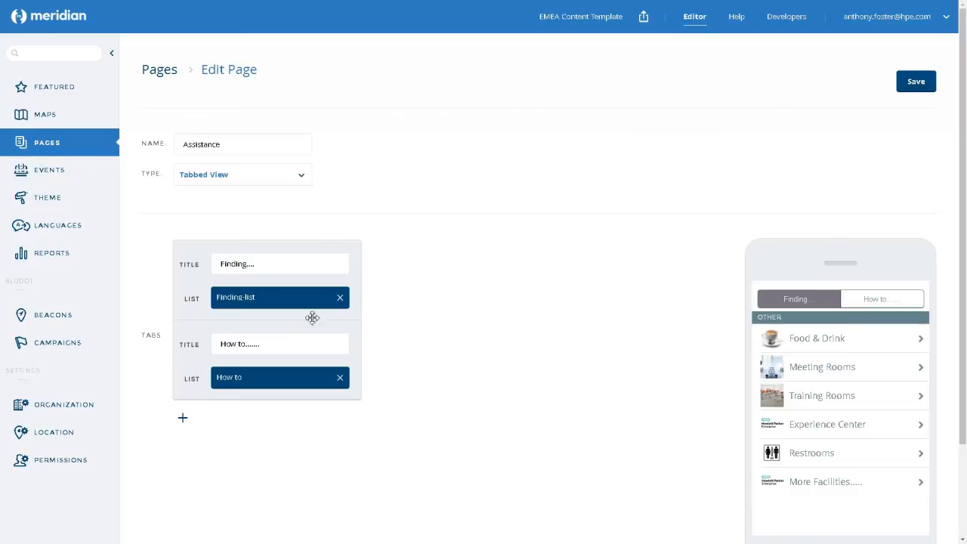
pyautogui.moveTo(45, 90)
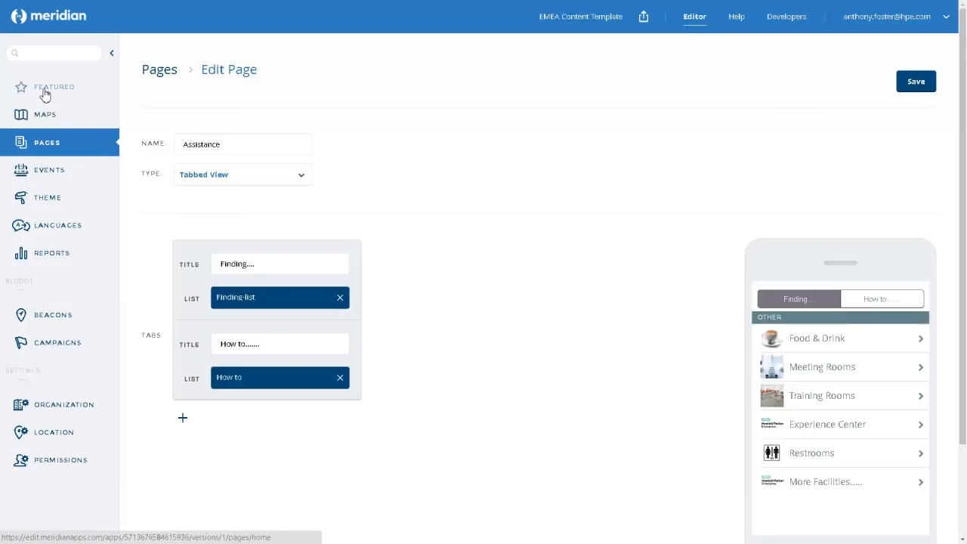
# - Visit the Featured home screen, then reopen the Assistance page in the preview
pyautogui.click(55, 86)
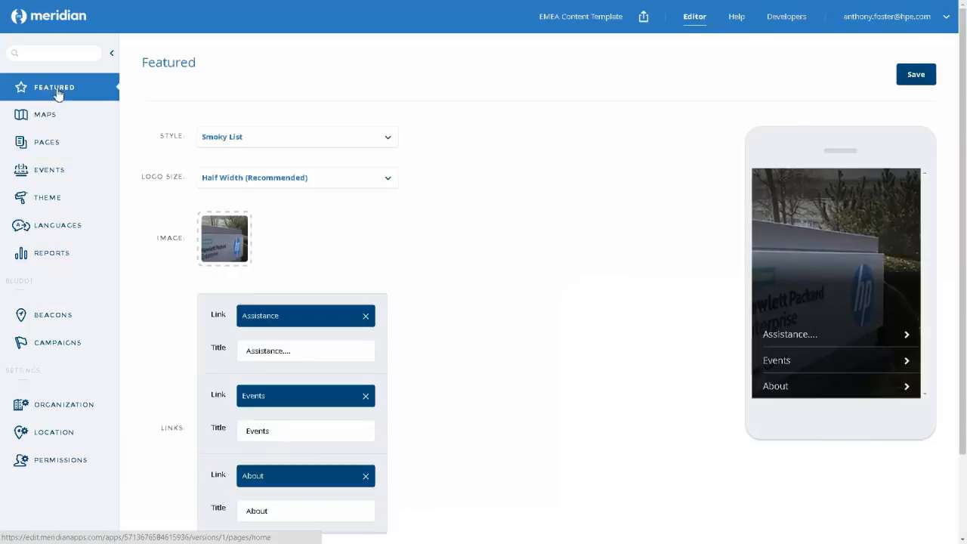
pyautogui.moveTo(566, 266)
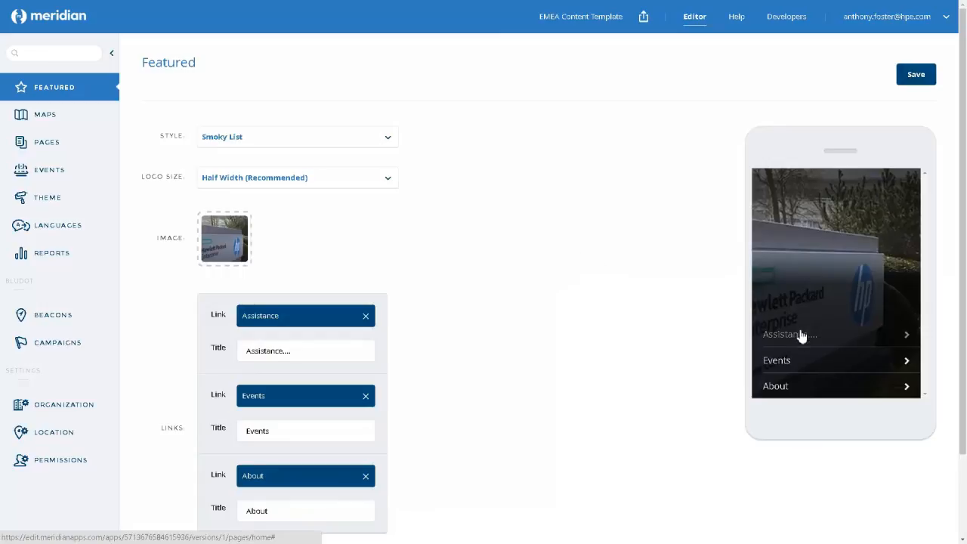
pyautogui.click(790, 334)
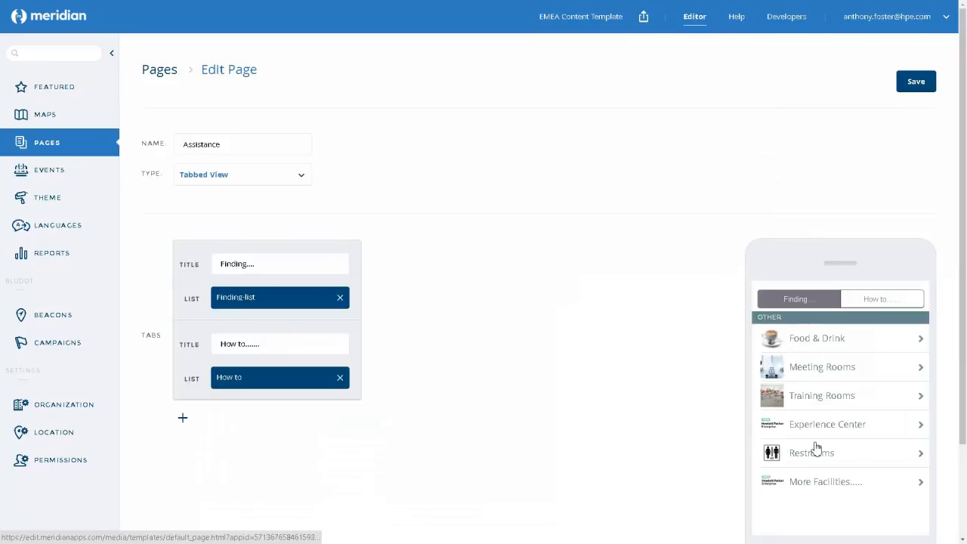
pyautogui.moveTo(795, 516)
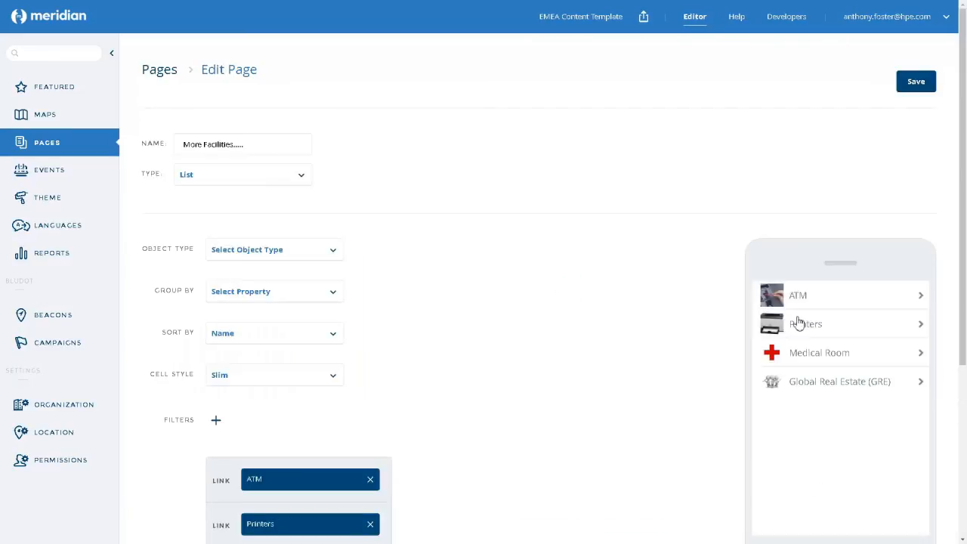
pyautogui.moveTo(784, 434)
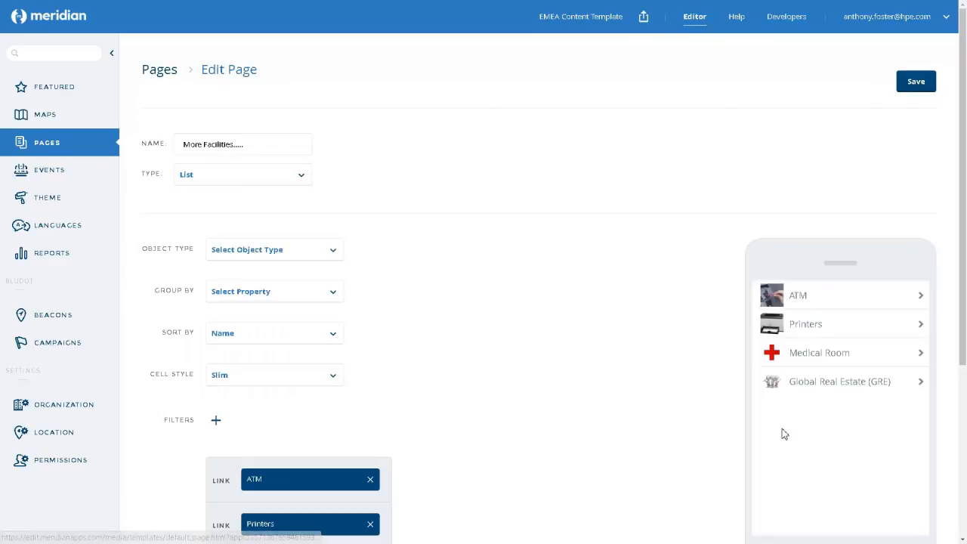
pyautogui.moveTo(803, 417)
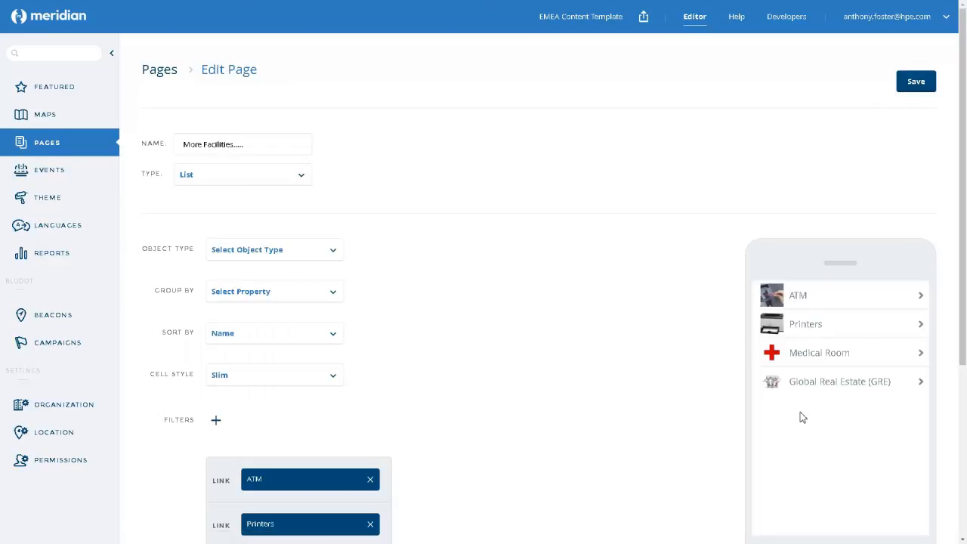